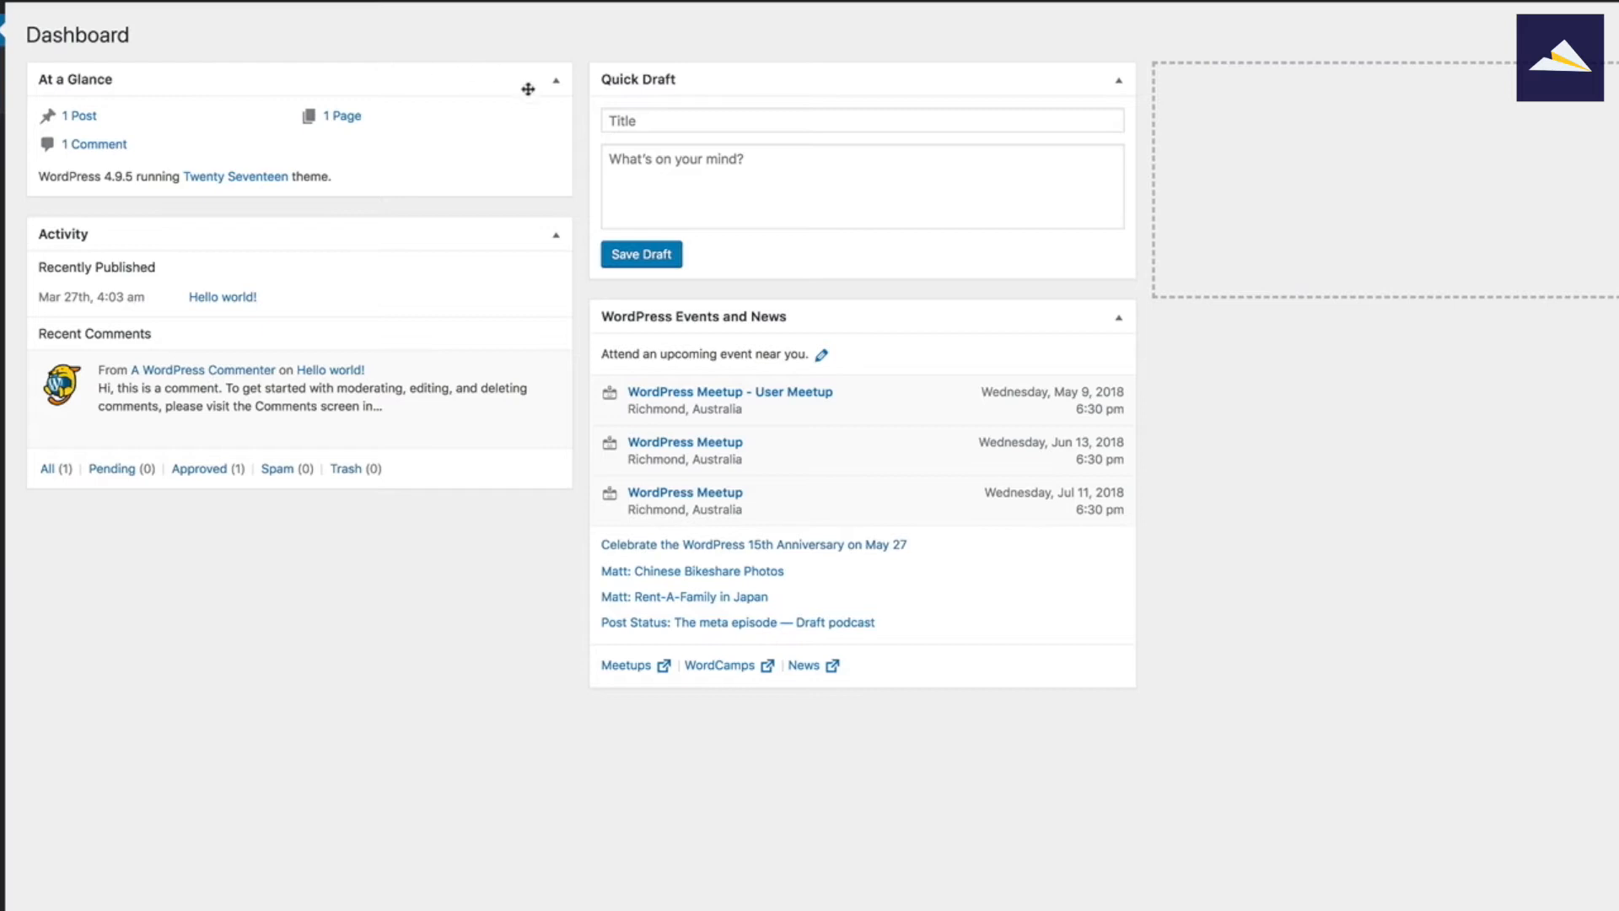
pyautogui.moveTo(535, 530)
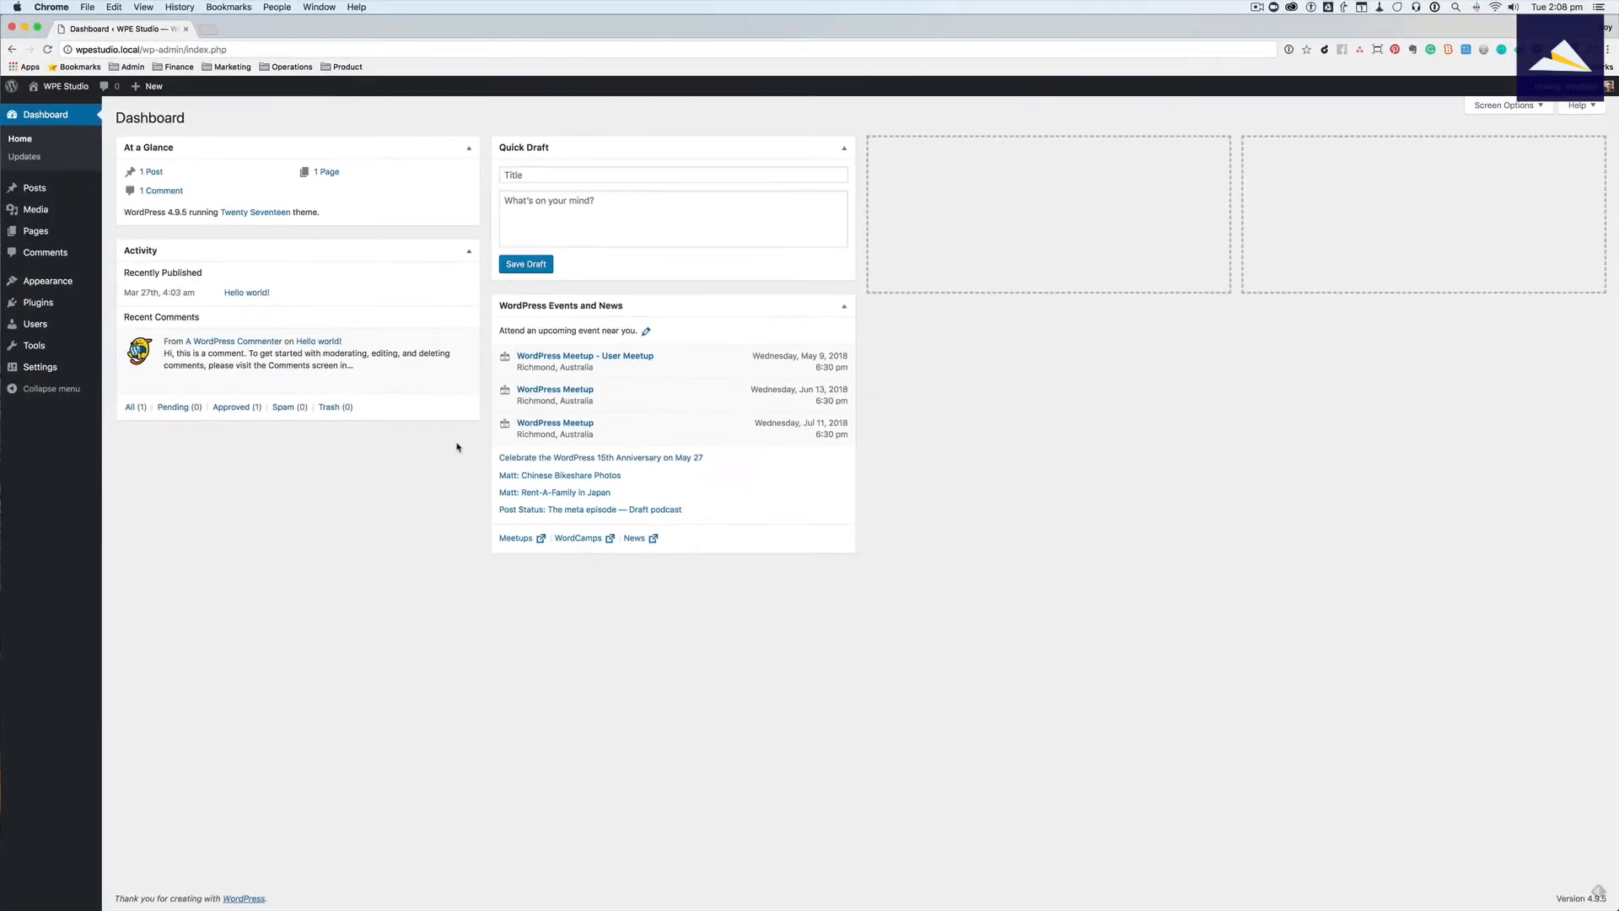
# Step: Activate the White Label CMS plugin from the Installed Plugins list
pyautogui.click(37, 302)
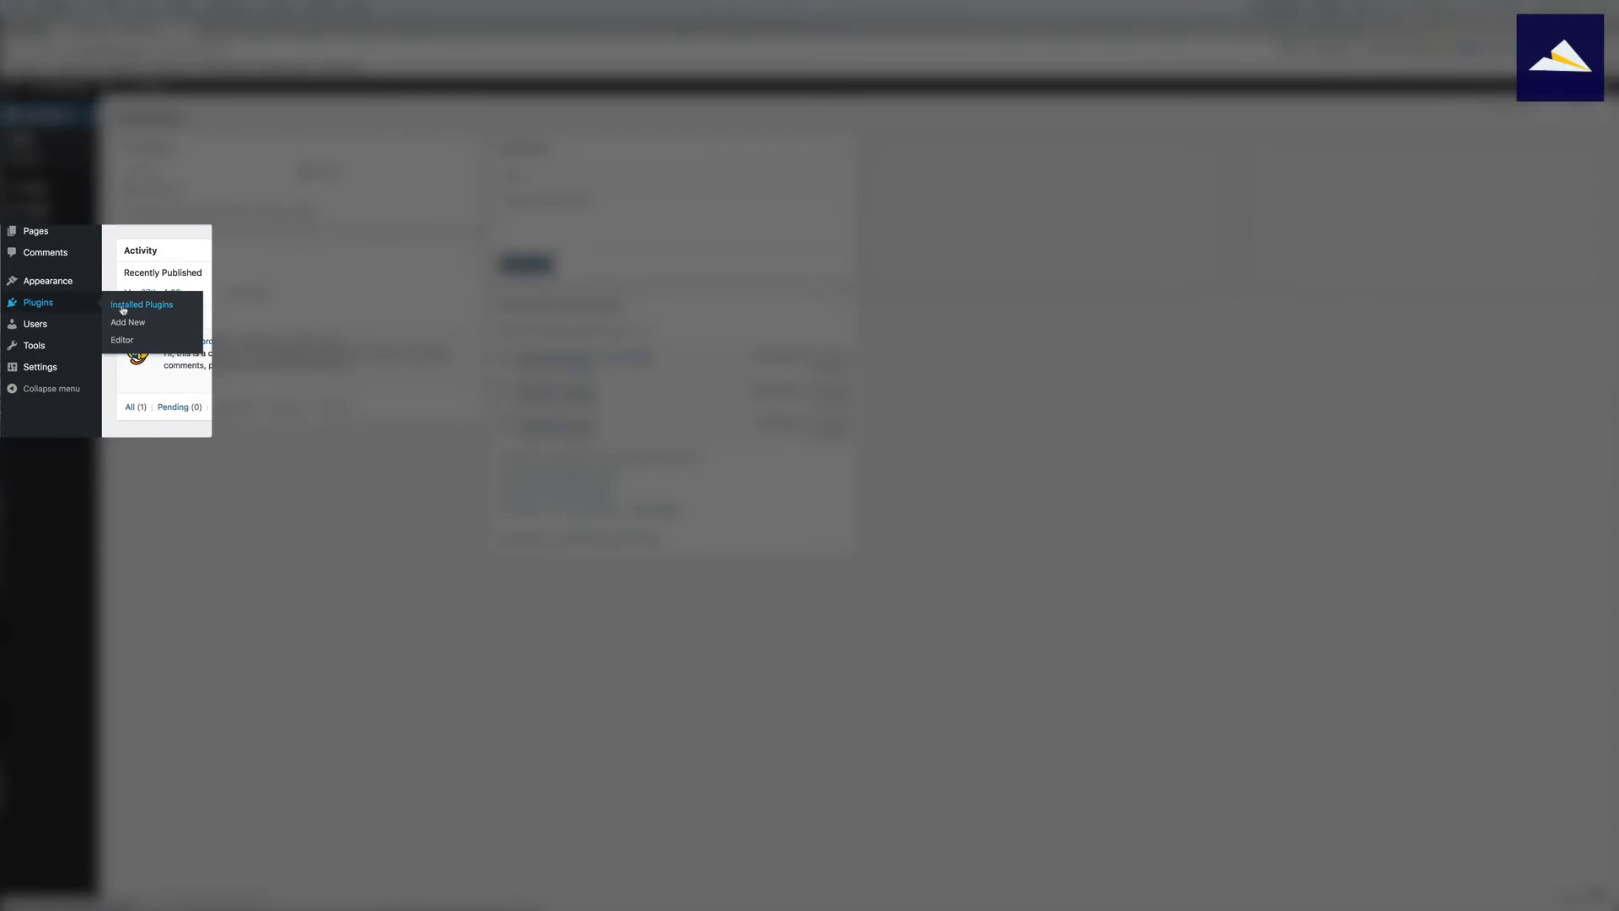
pyautogui.click(142, 305)
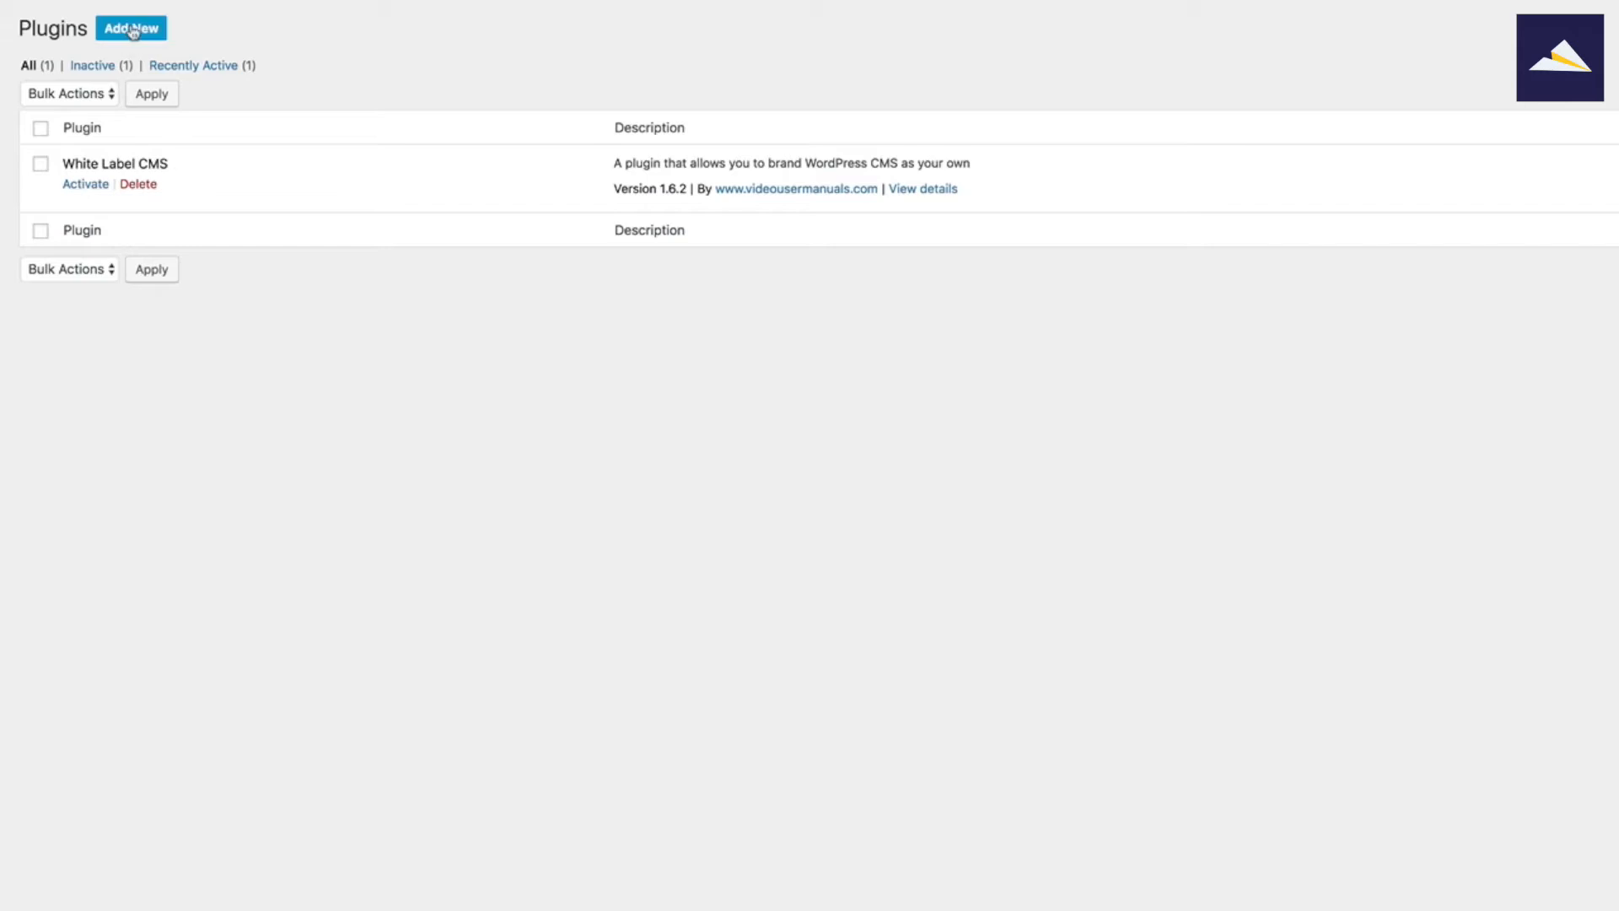
pyautogui.moveTo(192, 166)
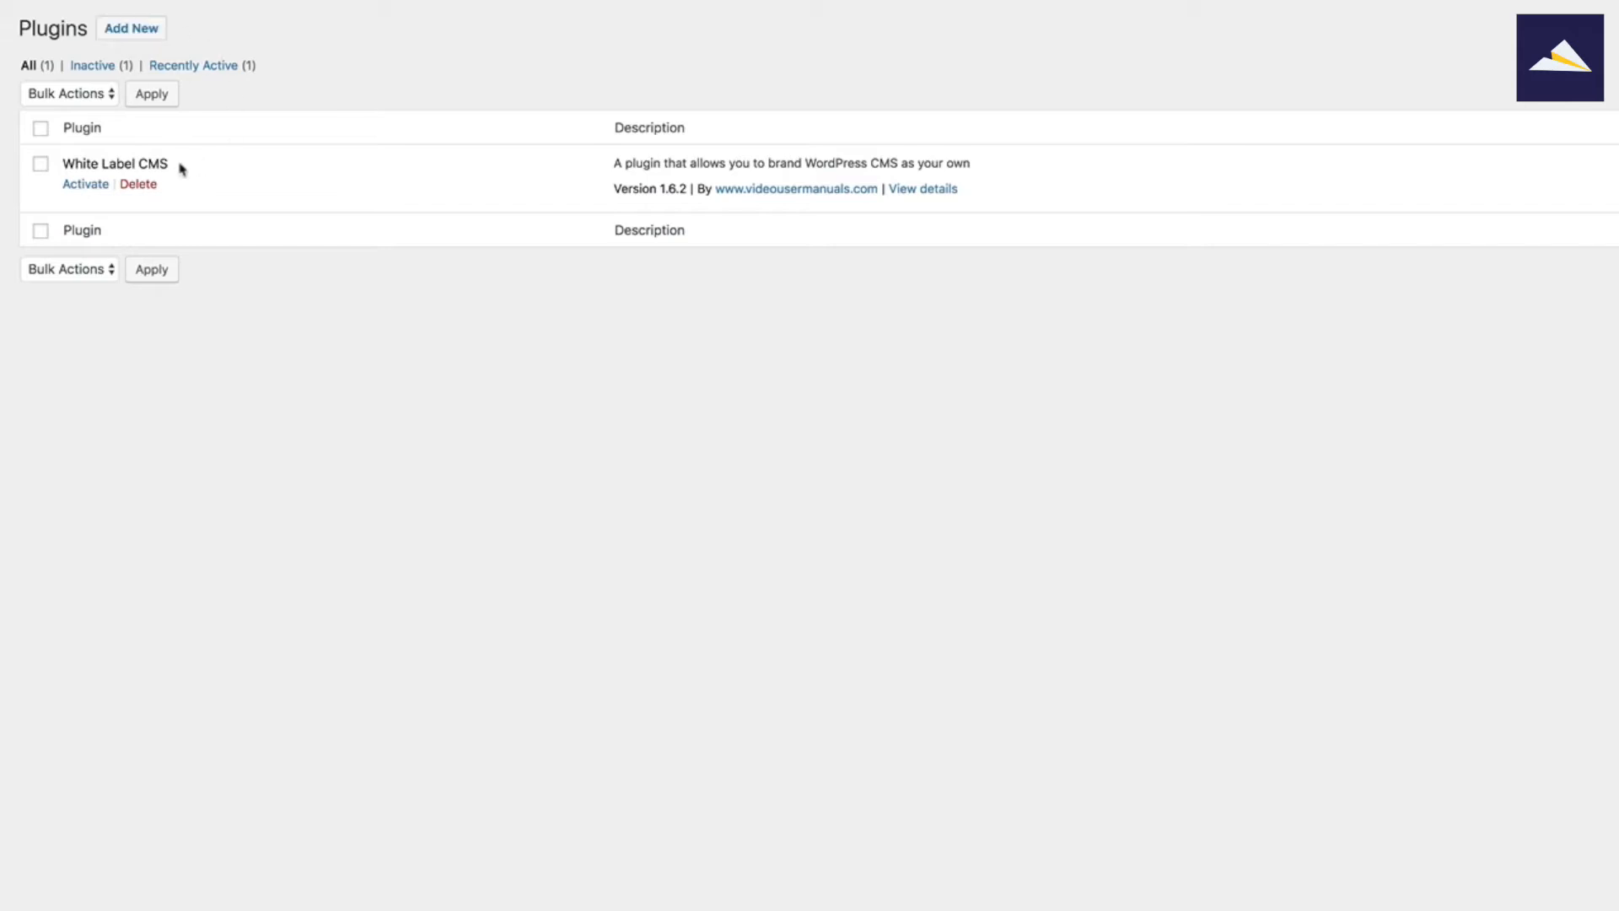
pyautogui.moveTo(743, 209)
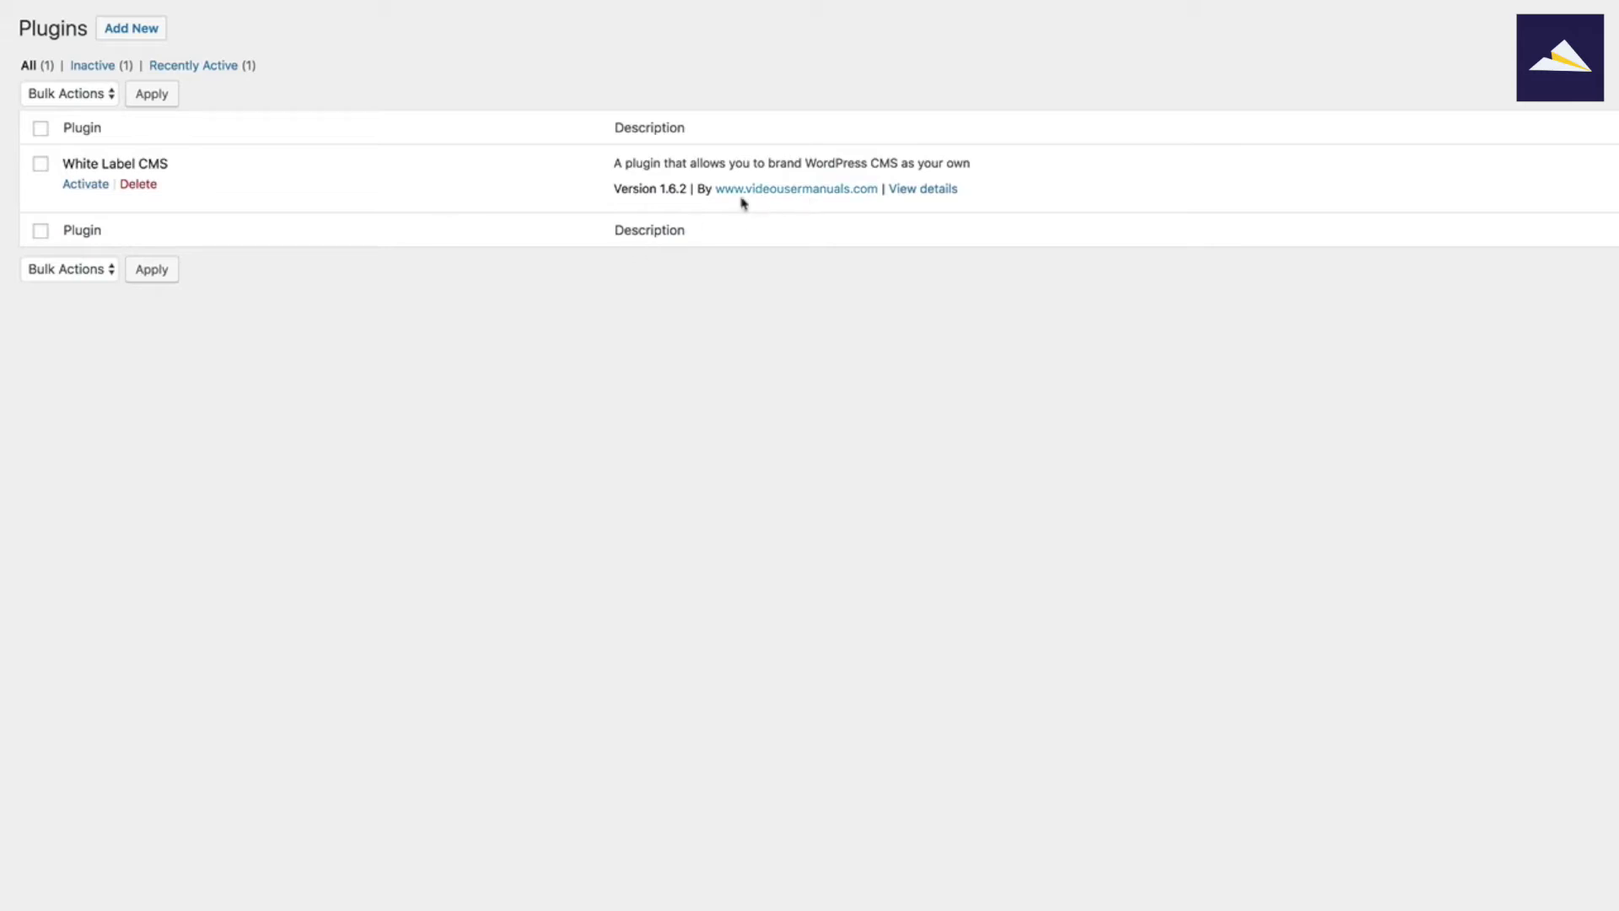
pyautogui.moveTo(296, 174)
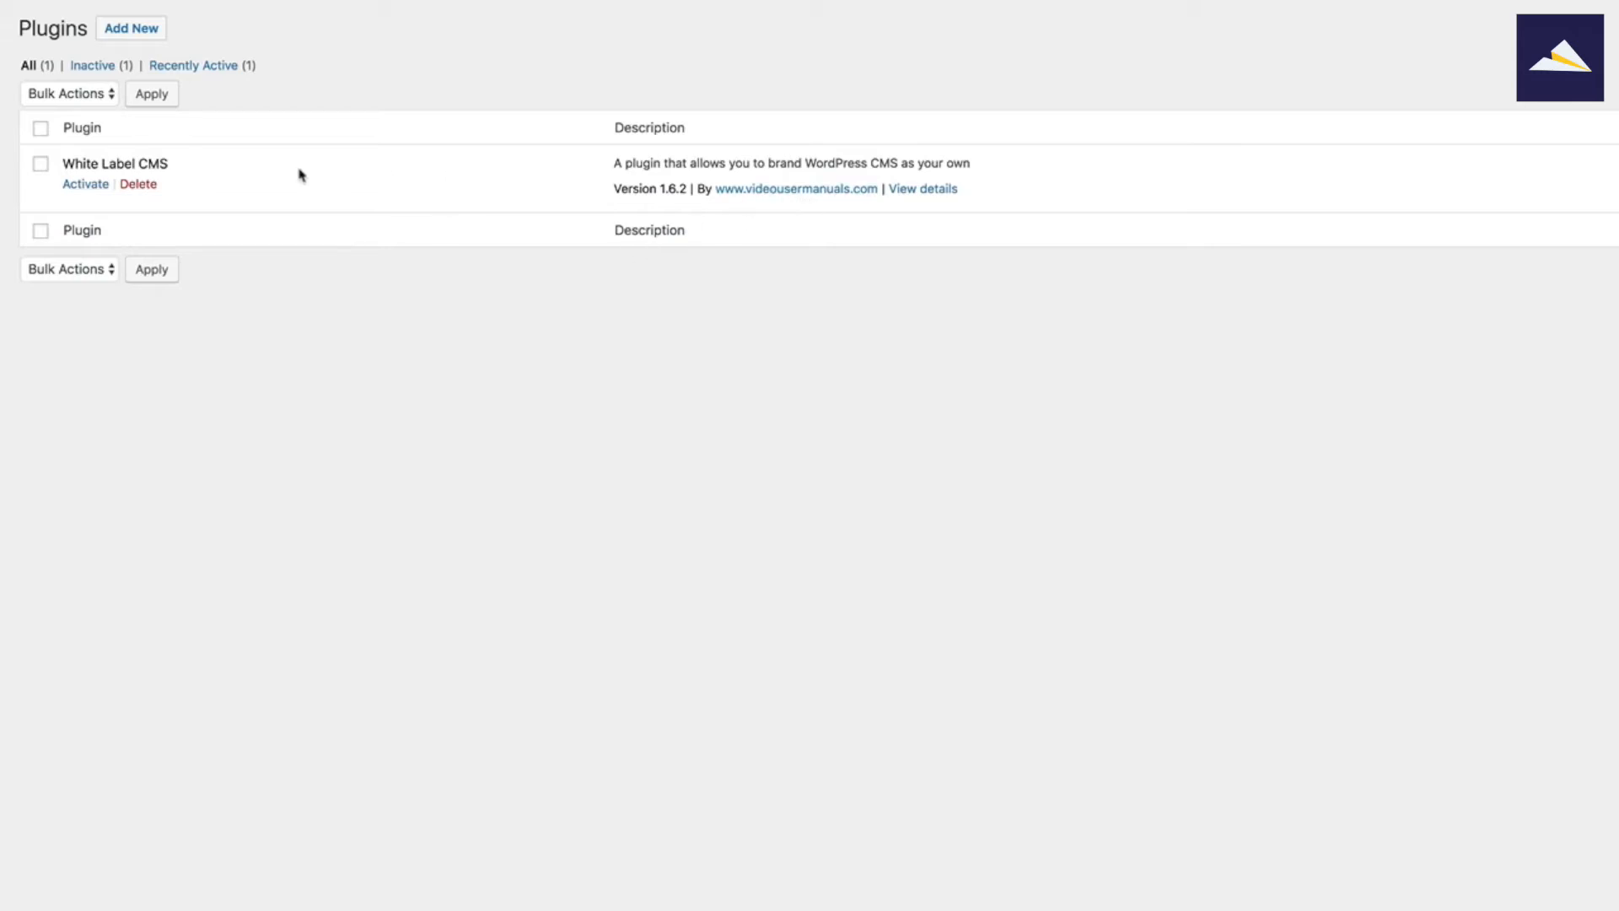
pyautogui.moveTo(82, 205)
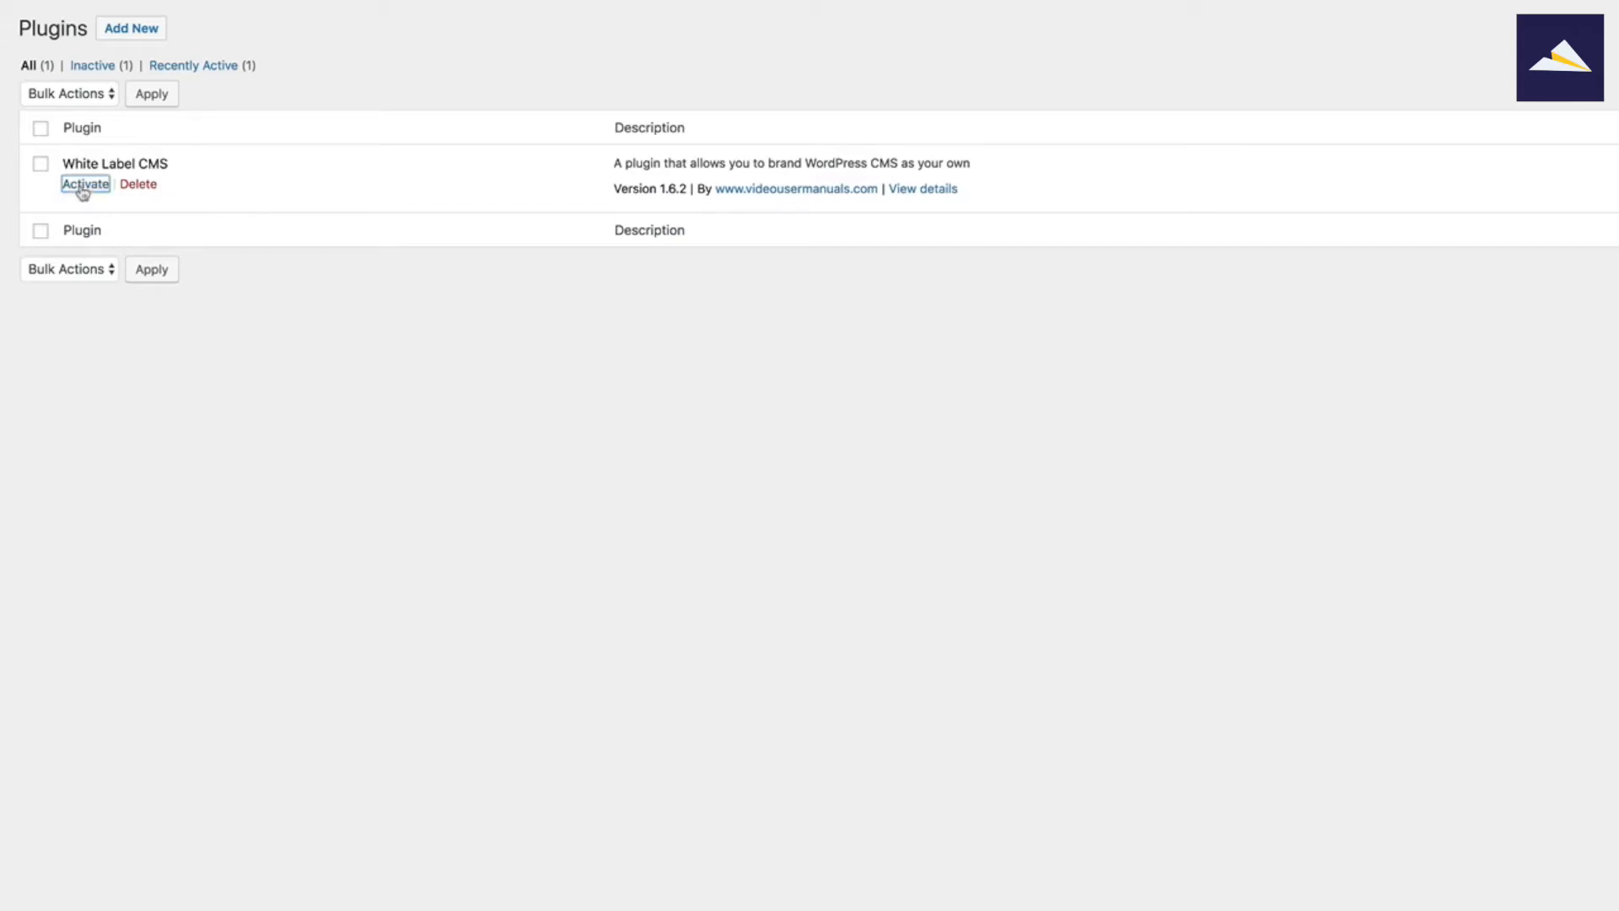
pyautogui.click(84, 184)
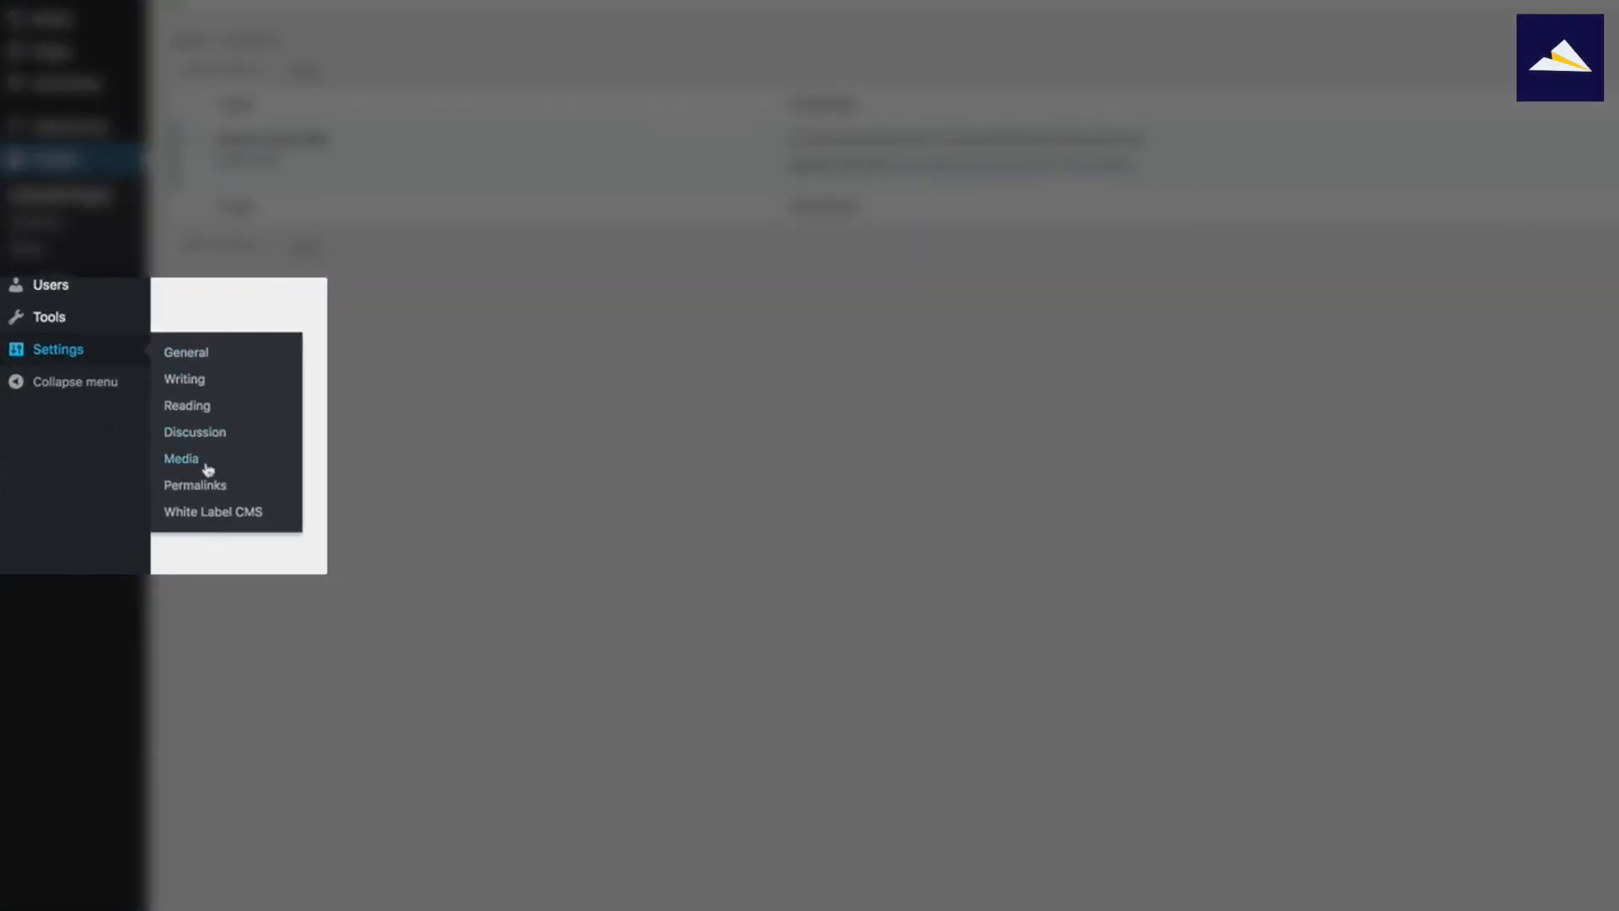
pyautogui.moveTo(212, 512)
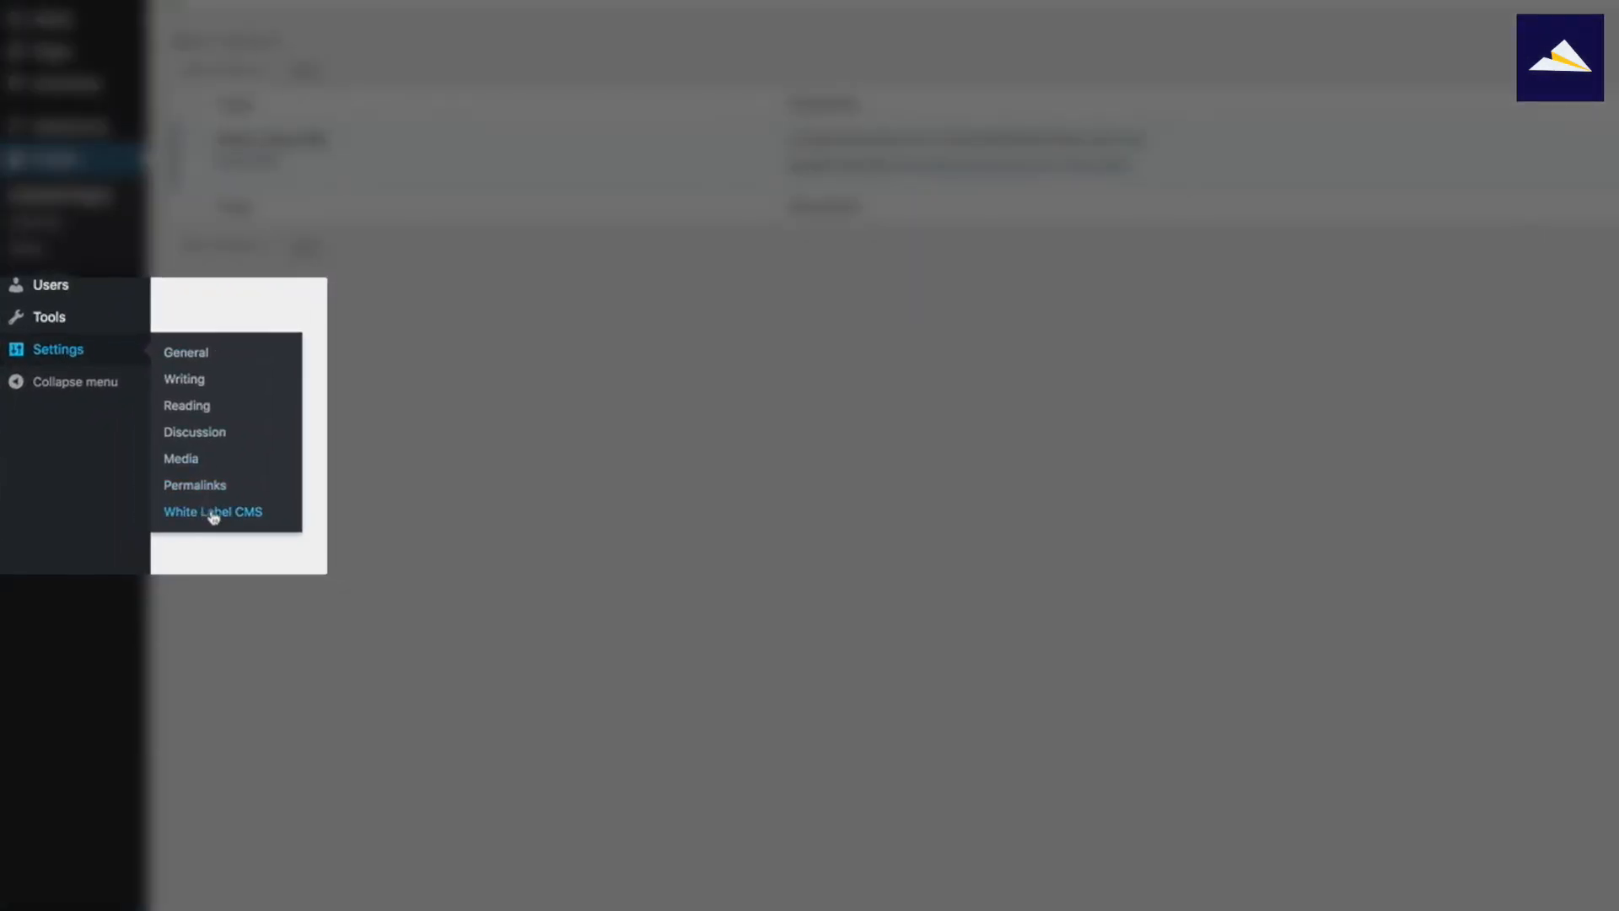
# Step: Open White Label CMS under the Settings menu
pyautogui.click(212, 512)
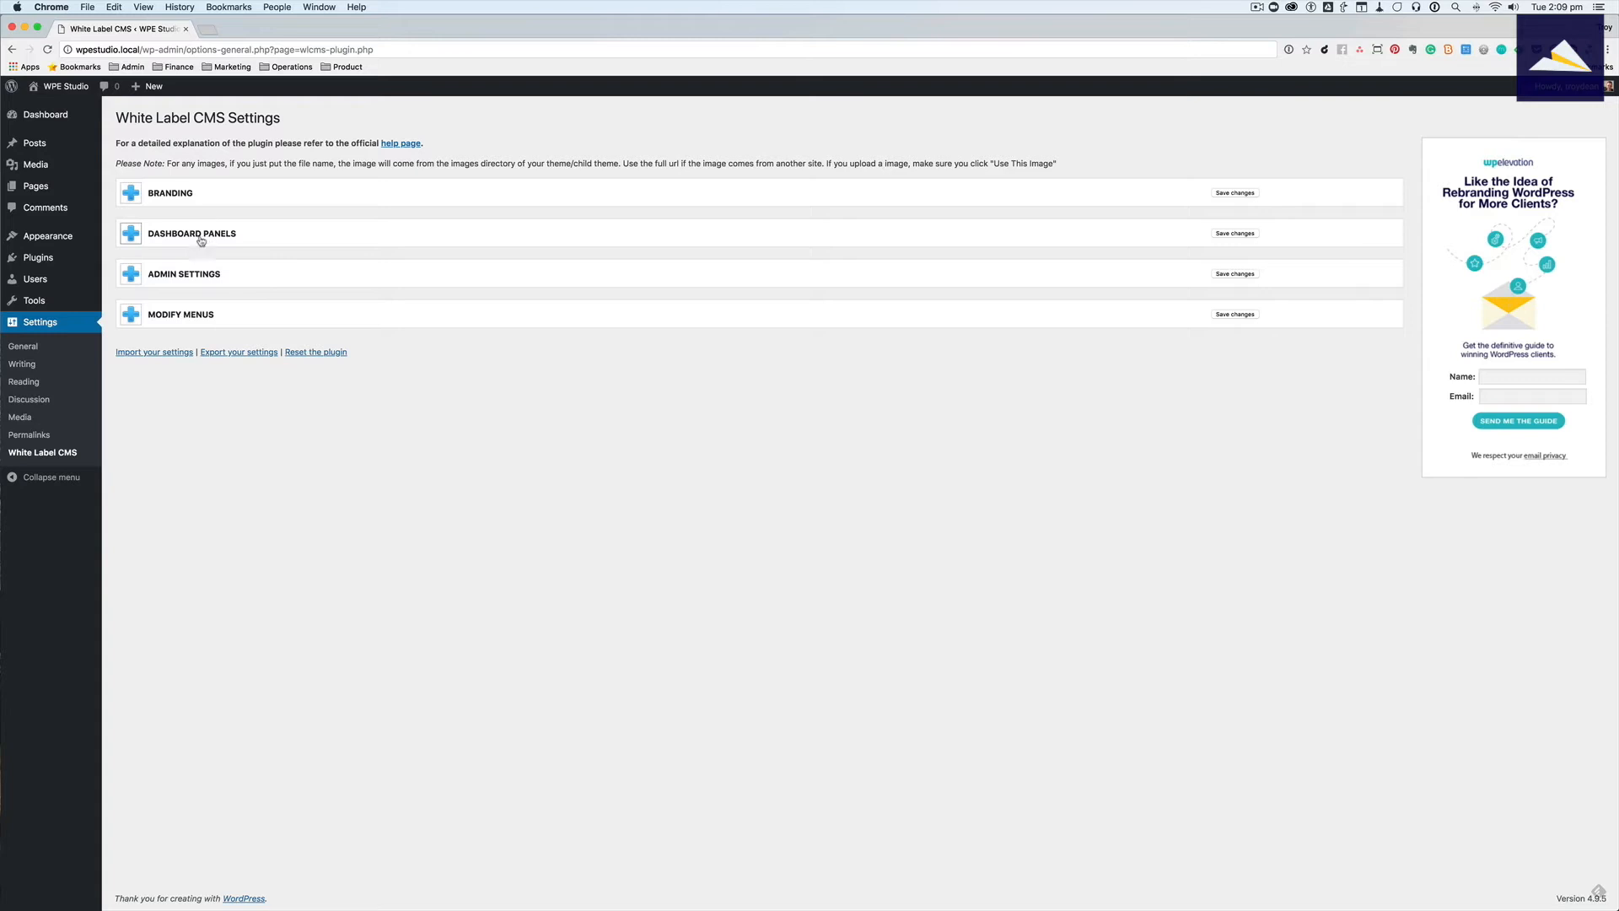
# Step: Expand Dashboard Panels, hiding default panels and enabling the RSS panel
pyautogui.click(191, 234)
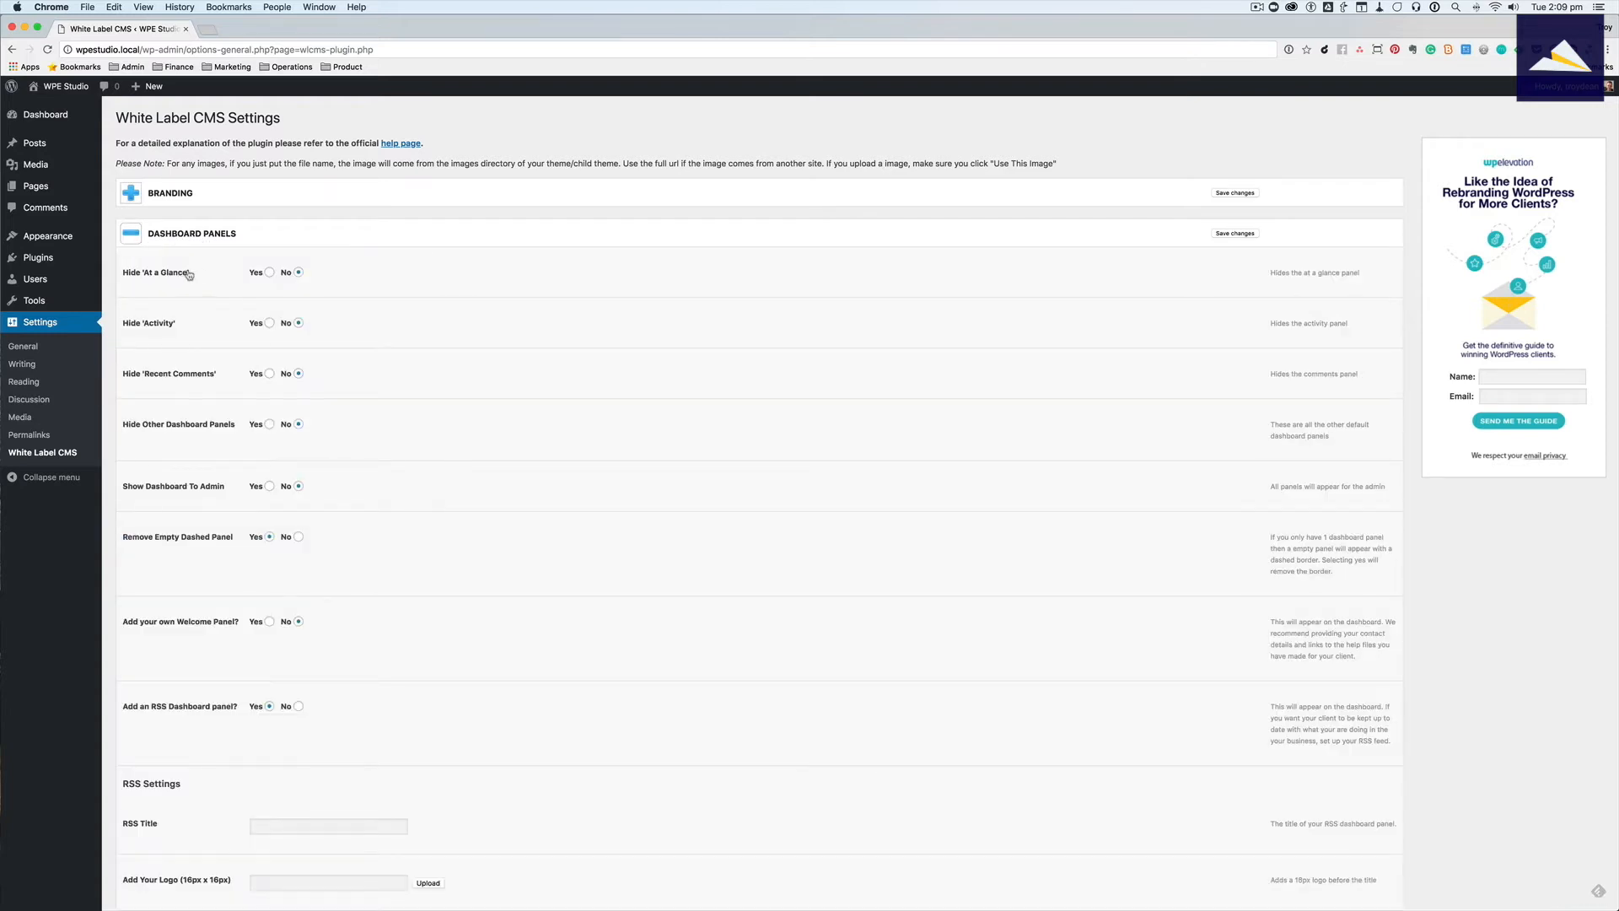
pyautogui.moveTo(212, 264)
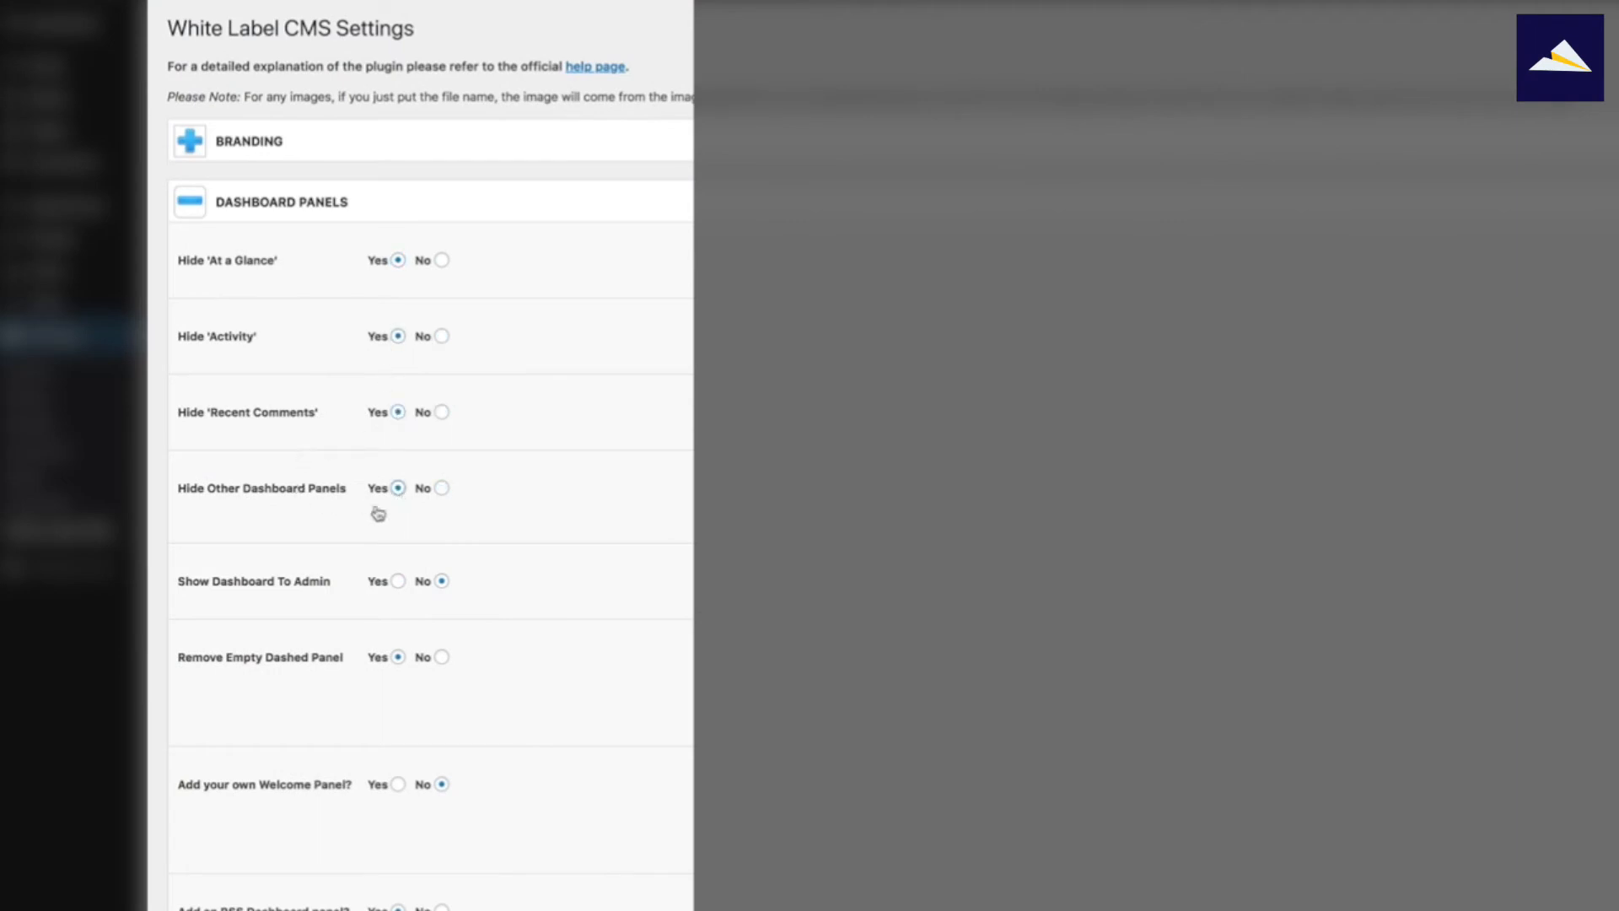
pyautogui.moveTo(218, 596)
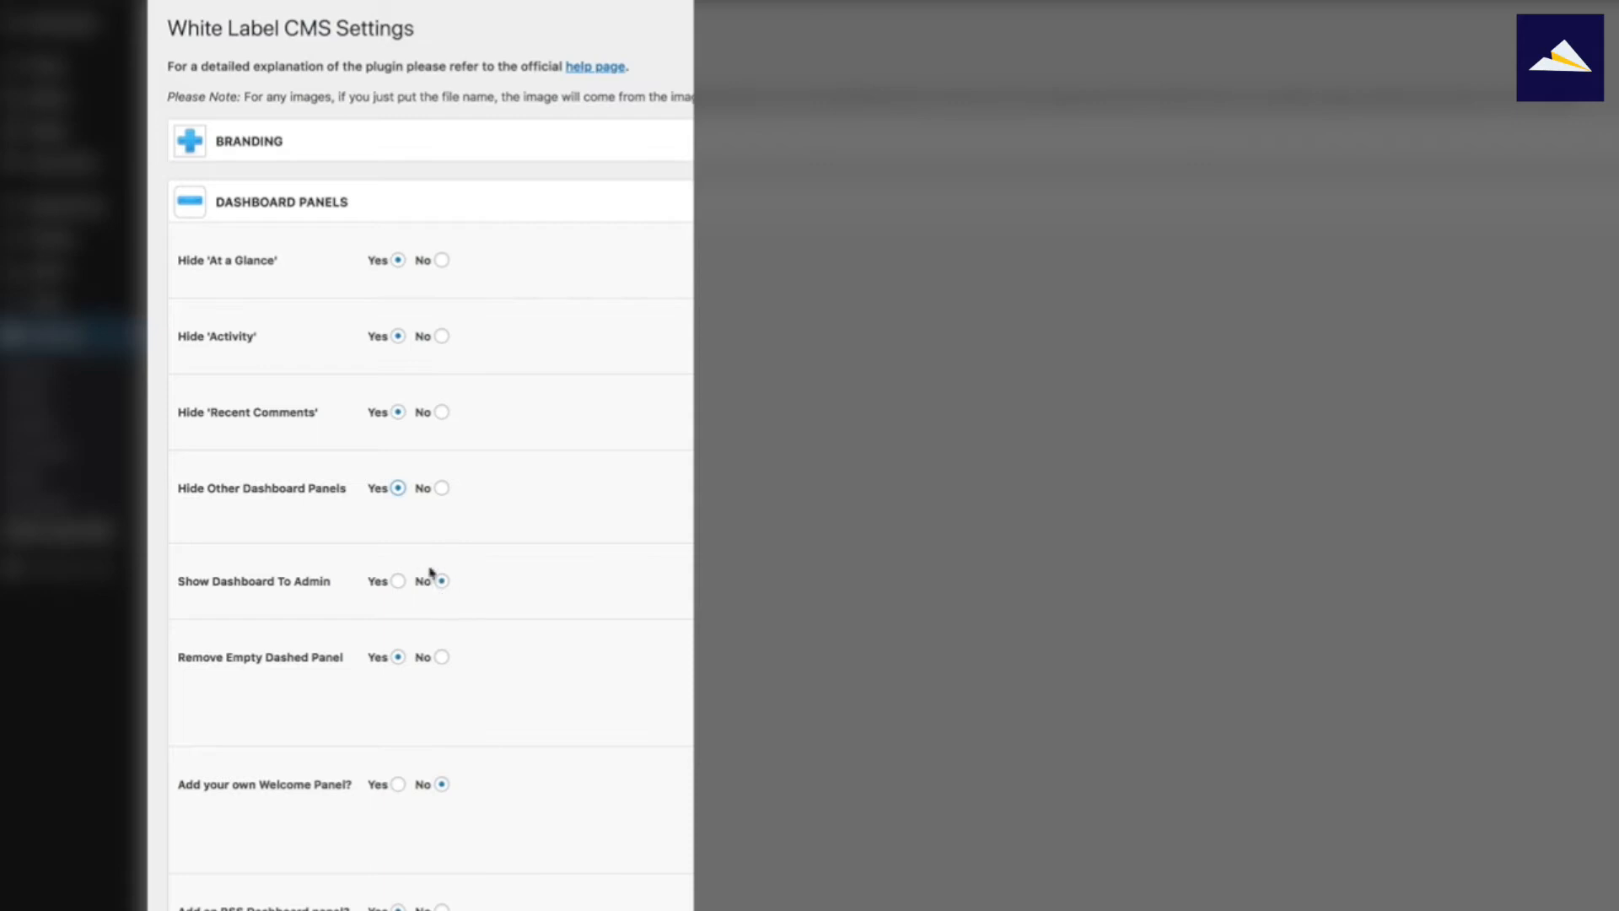
pyautogui.moveTo(382, 536)
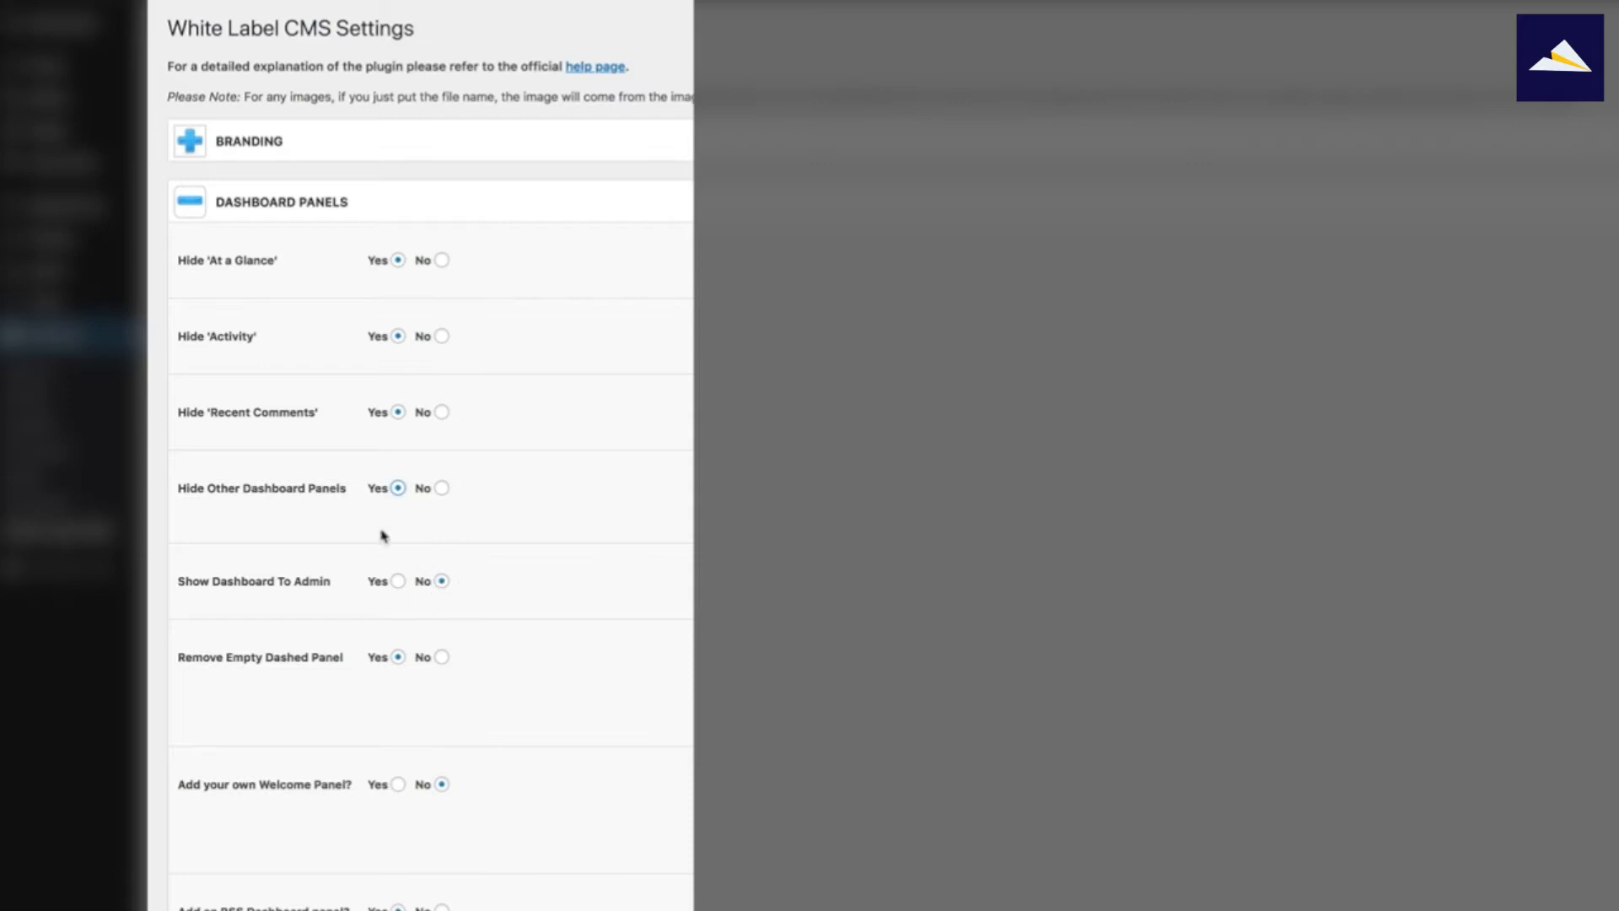
pyautogui.moveTo(383, 510)
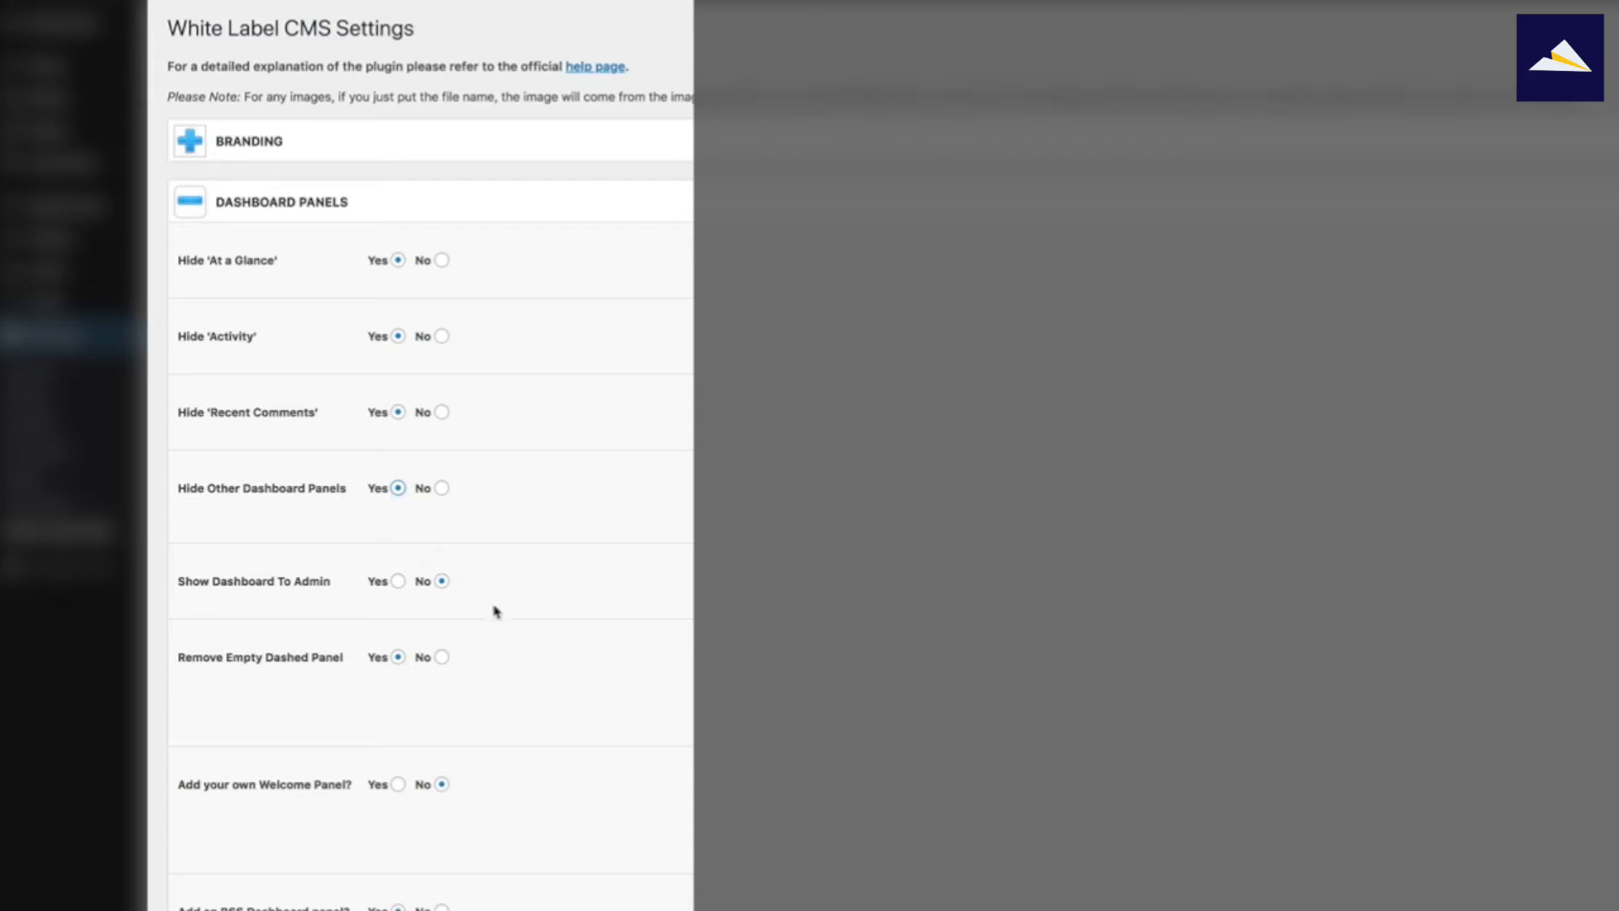
pyautogui.moveTo(299, 599)
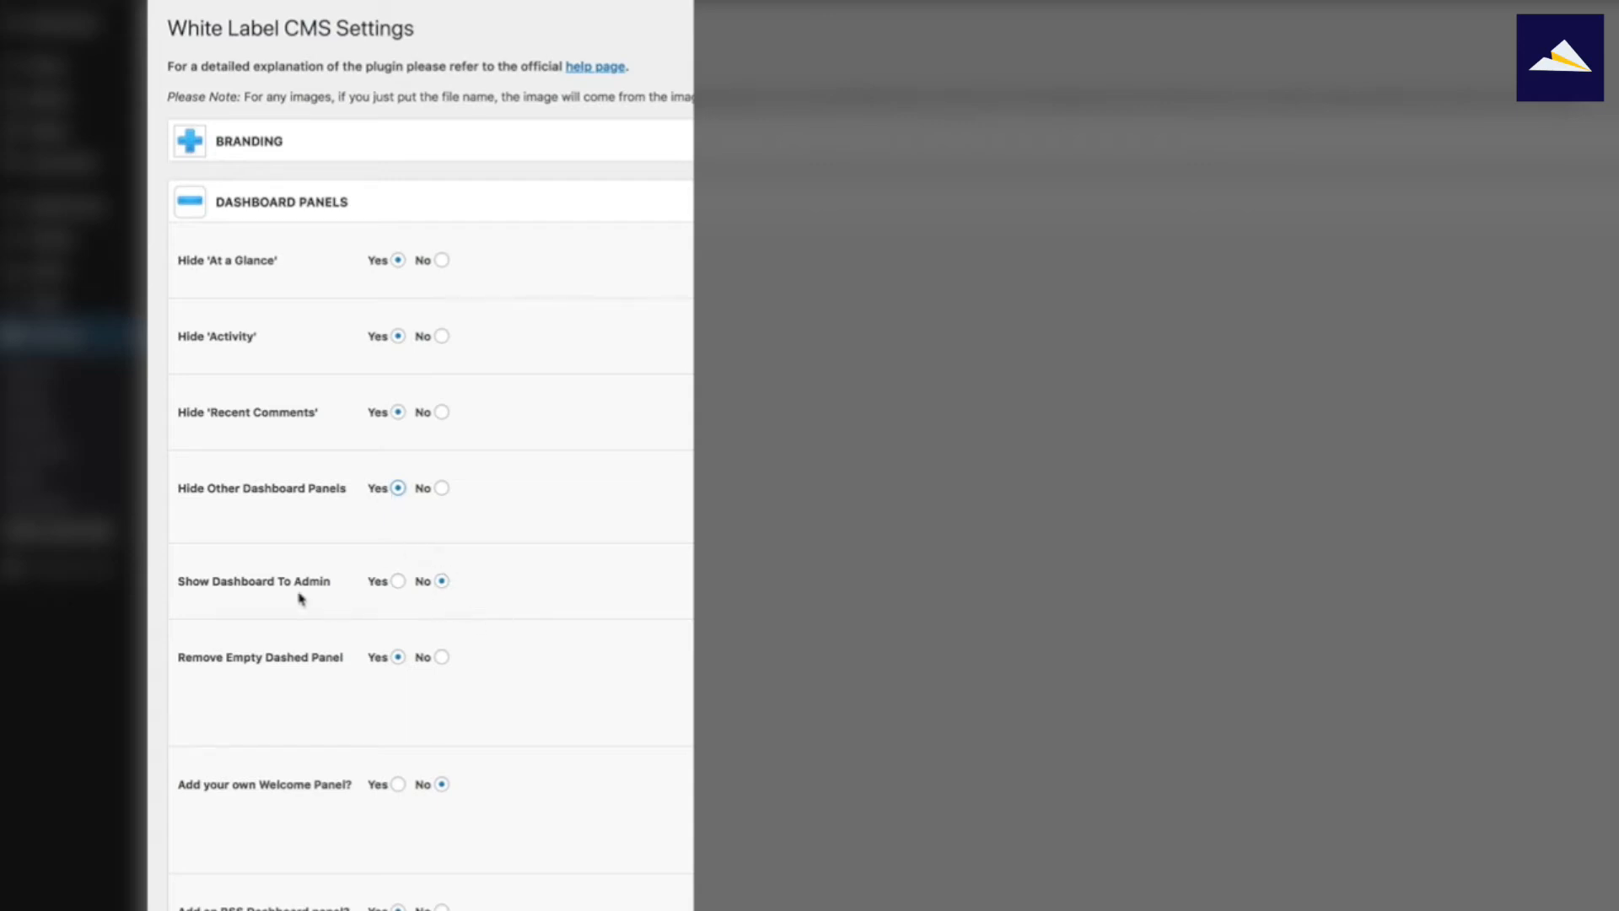
pyautogui.moveTo(349, 623)
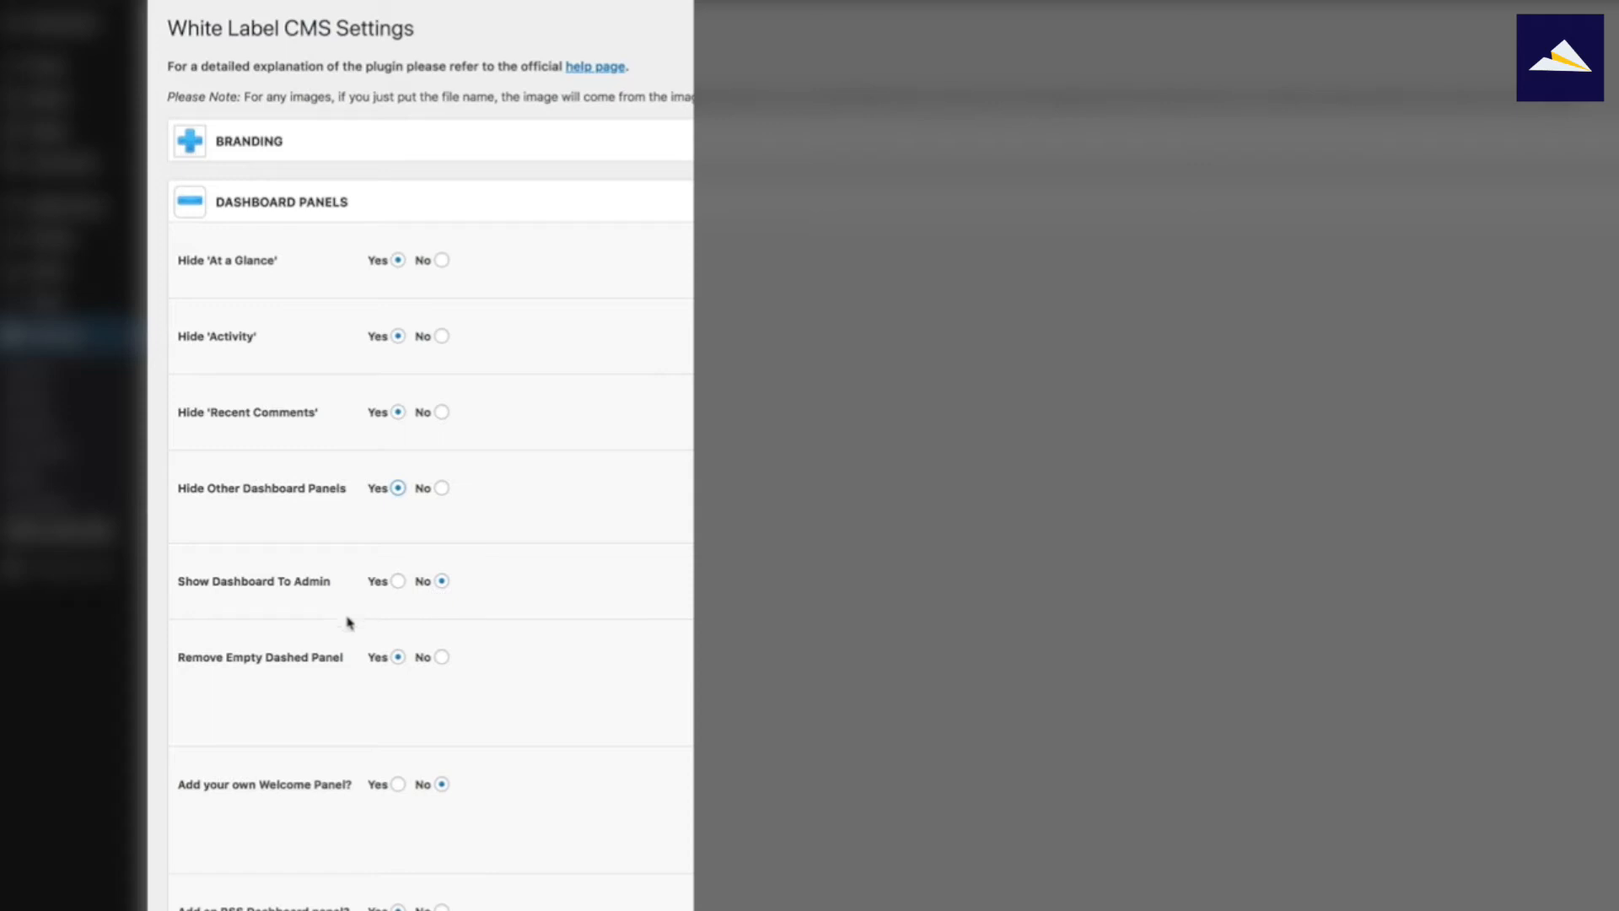
pyautogui.moveTo(296, 667)
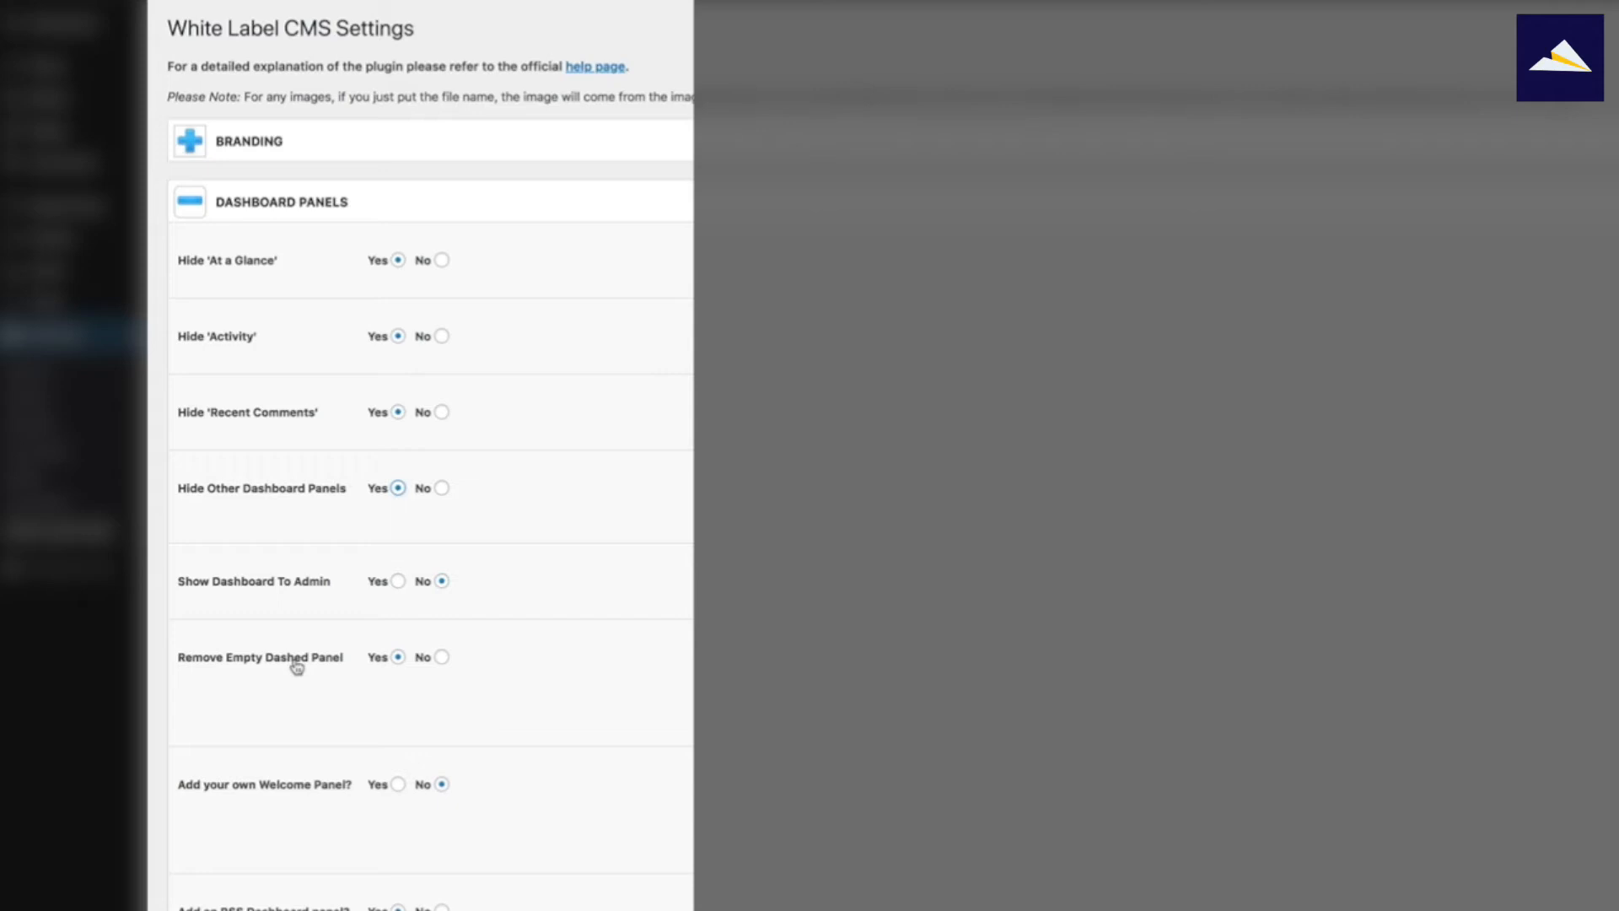
pyautogui.scroll(-3)
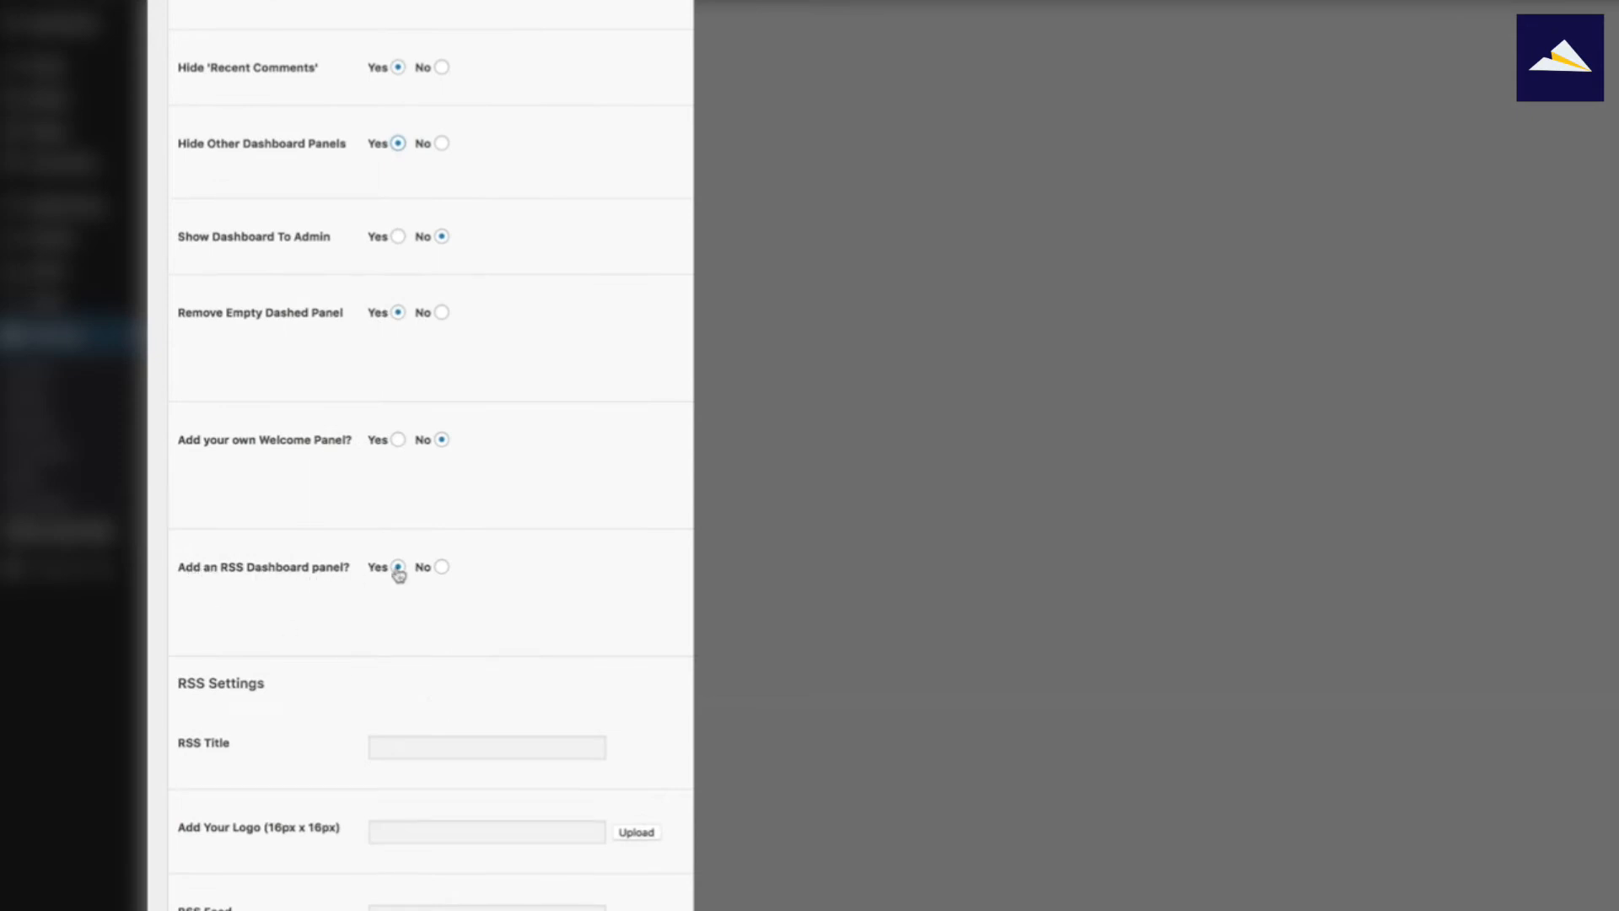
# Step: Set the RSS Title to 'WP Elevation Blog' and start uploading a logo
pyautogui.scroll(-3)
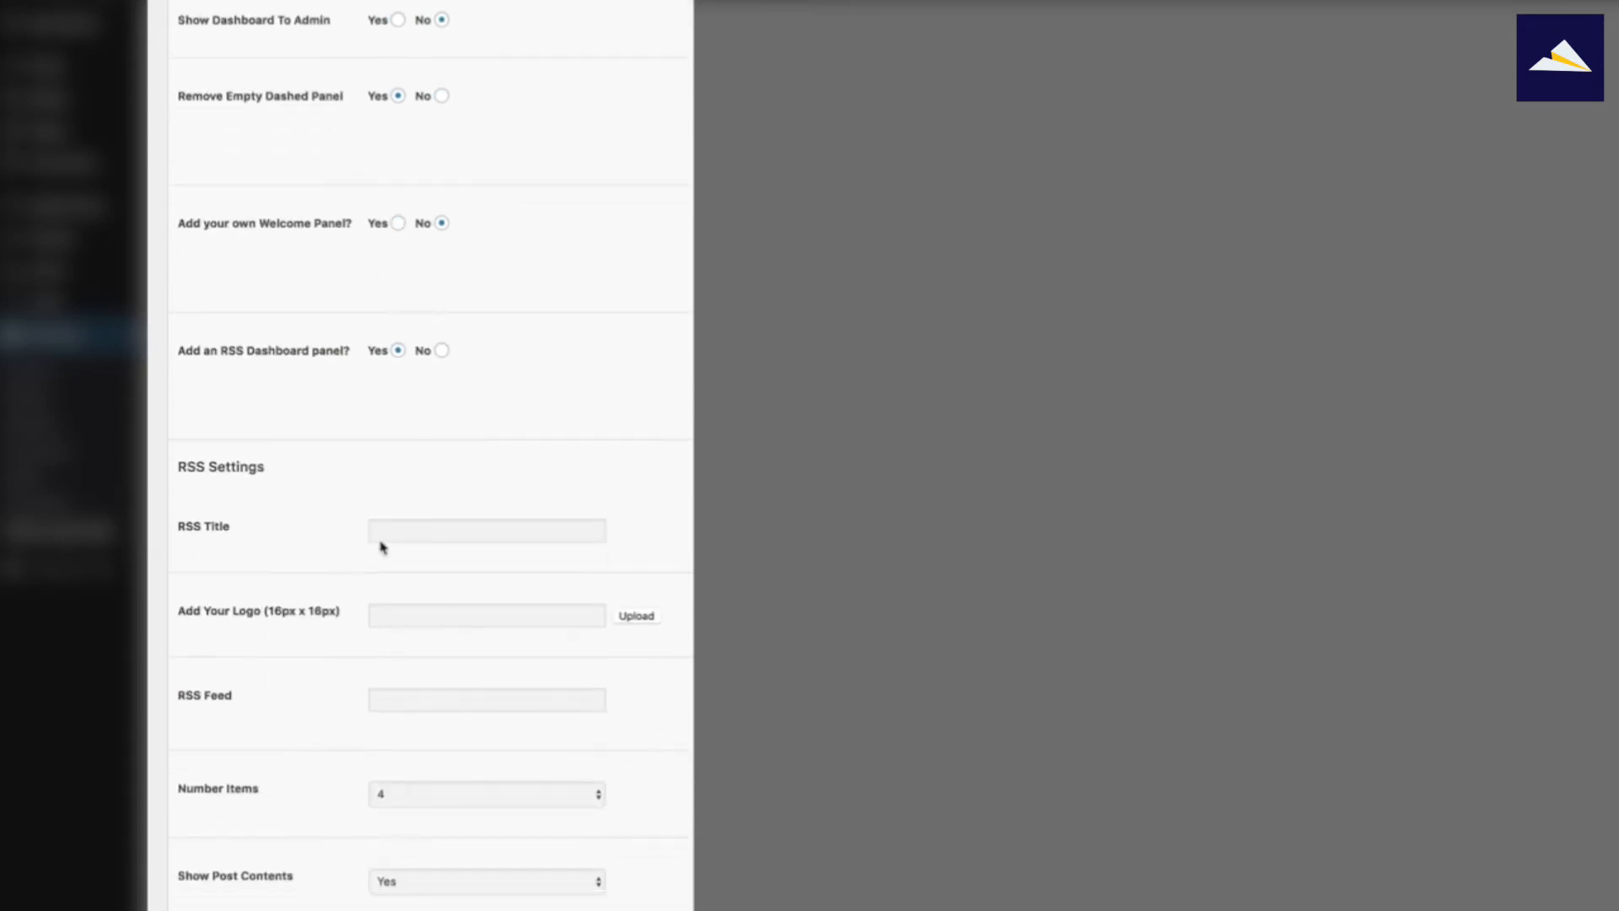
pyautogui.click(487, 530)
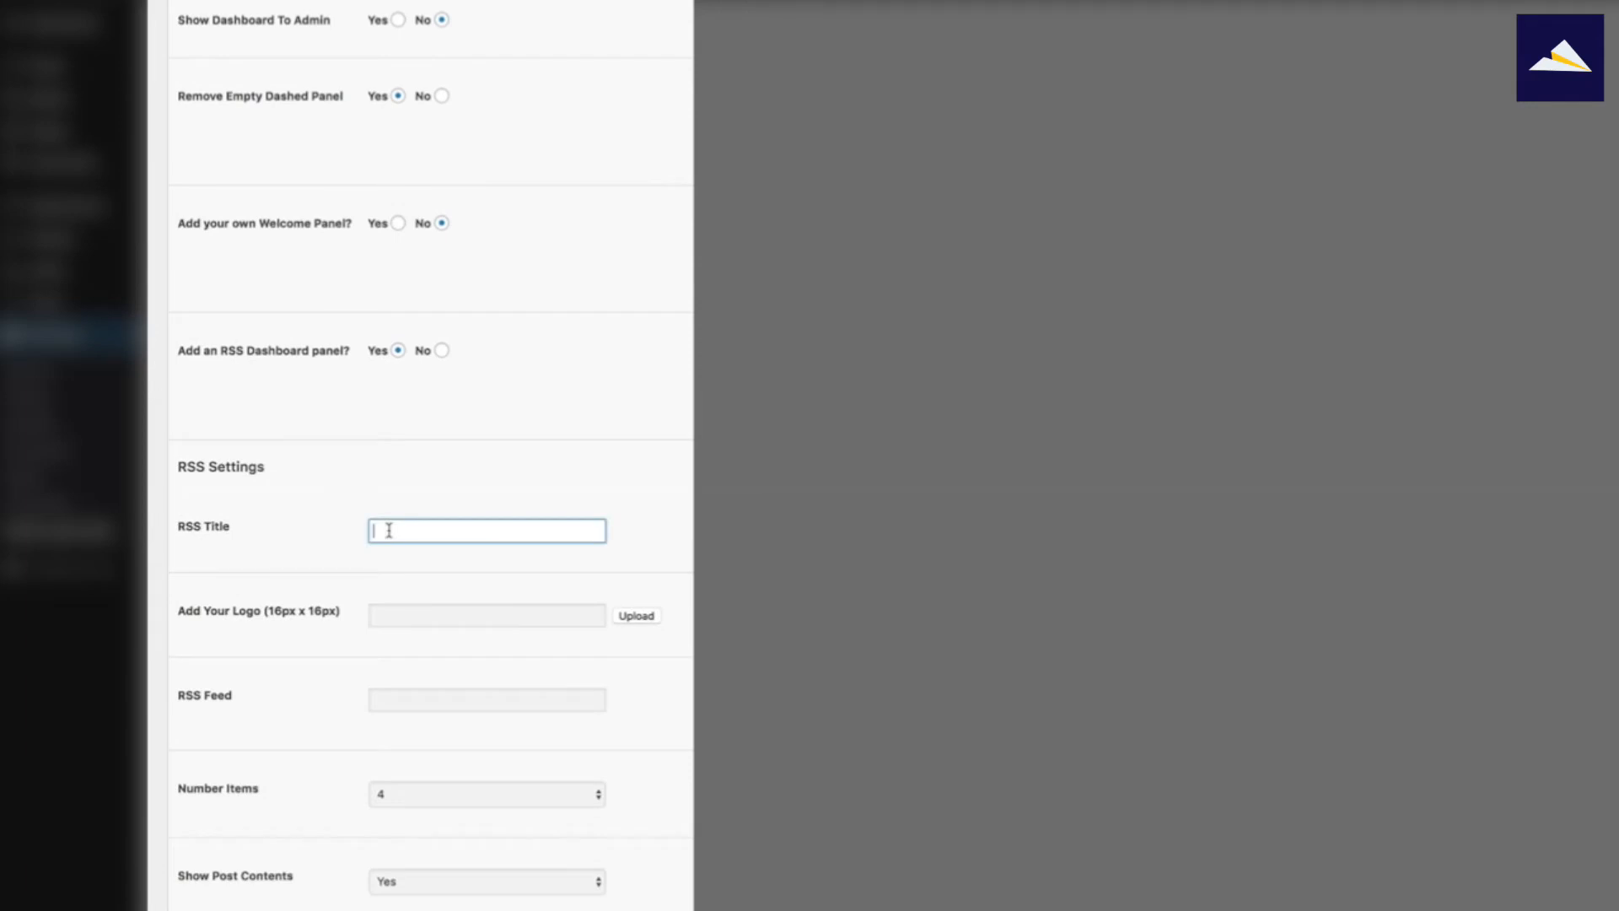
pyautogui.write('w')
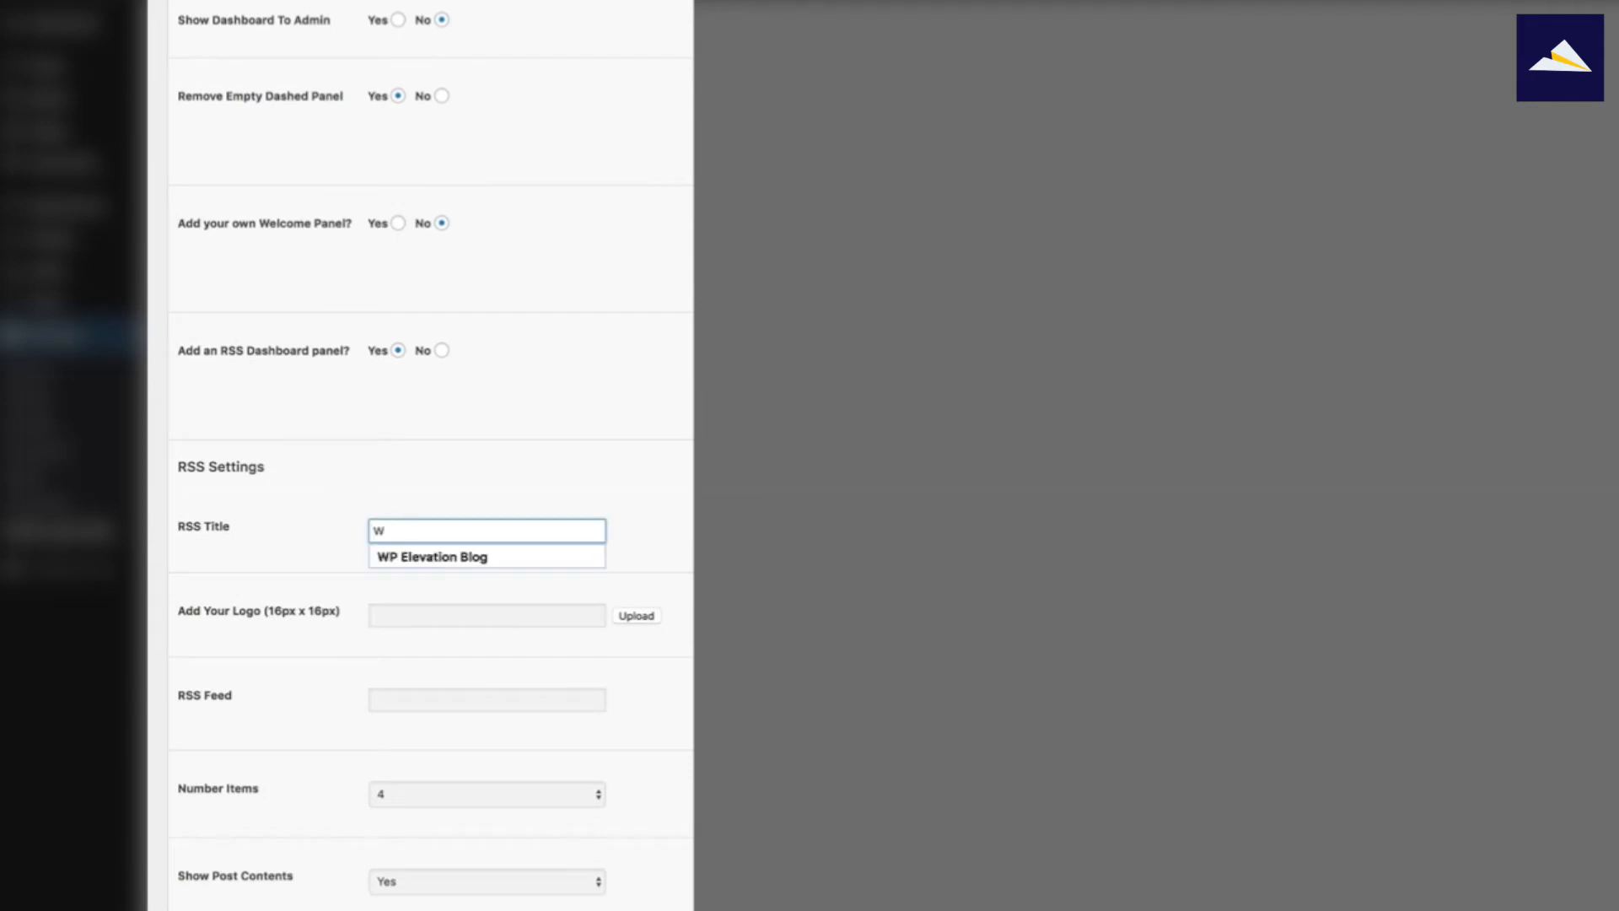
pyautogui.click(436, 557)
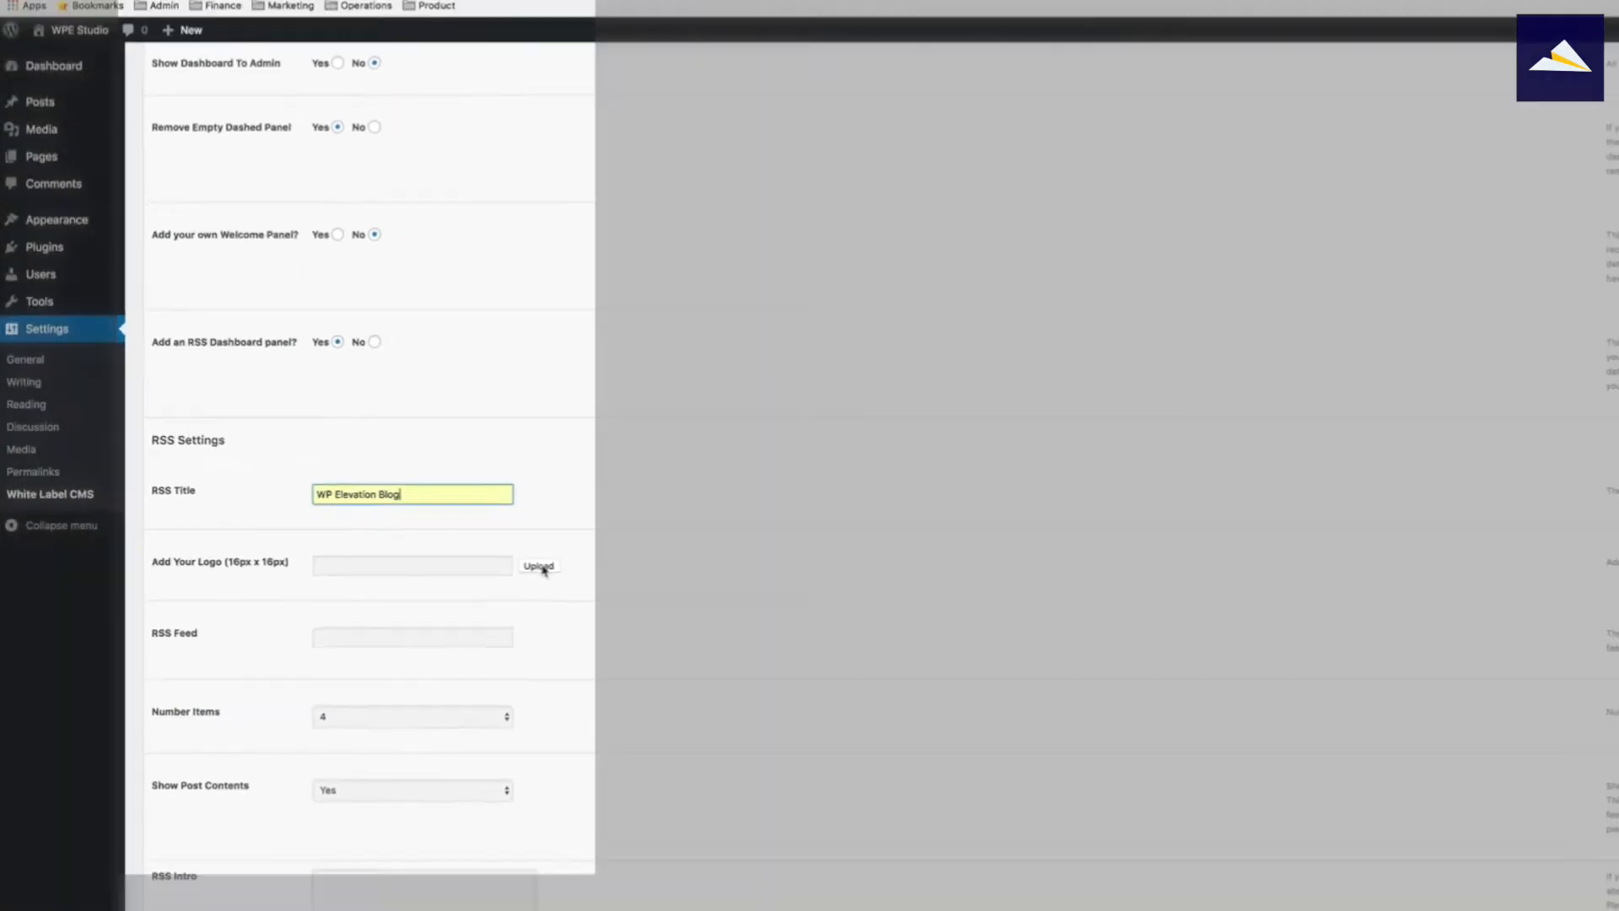
pyautogui.click(539, 566)
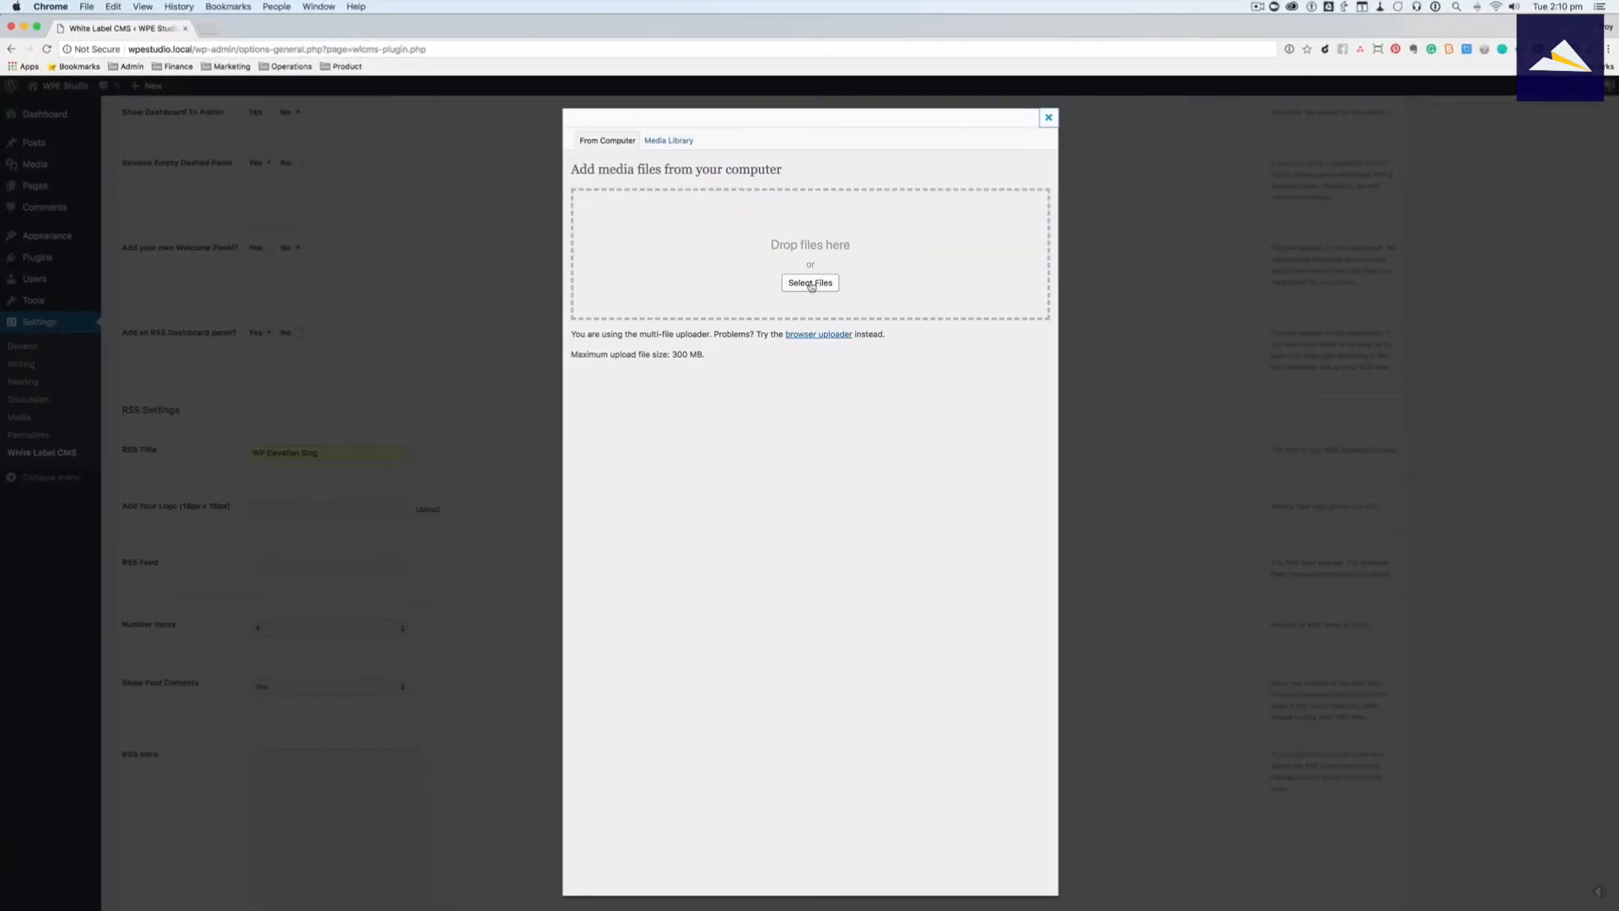
# Step: Use WP_Plane-Dark from the Media Library as the RSS logo
pyautogui.click(668, 140)
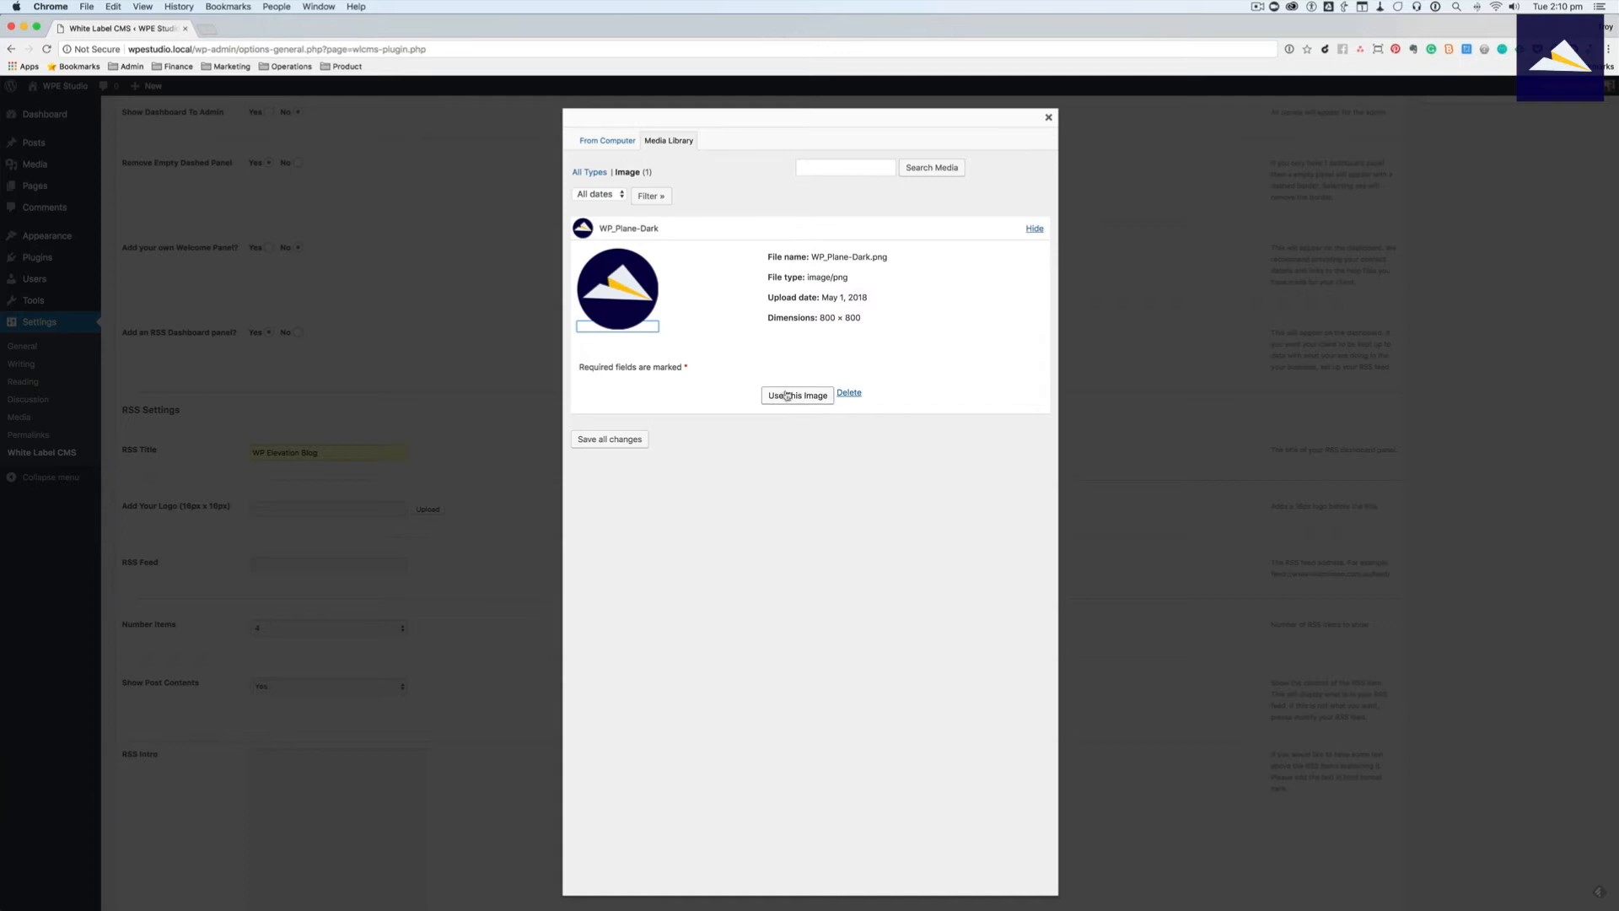
pyautogui.click(797, 396)
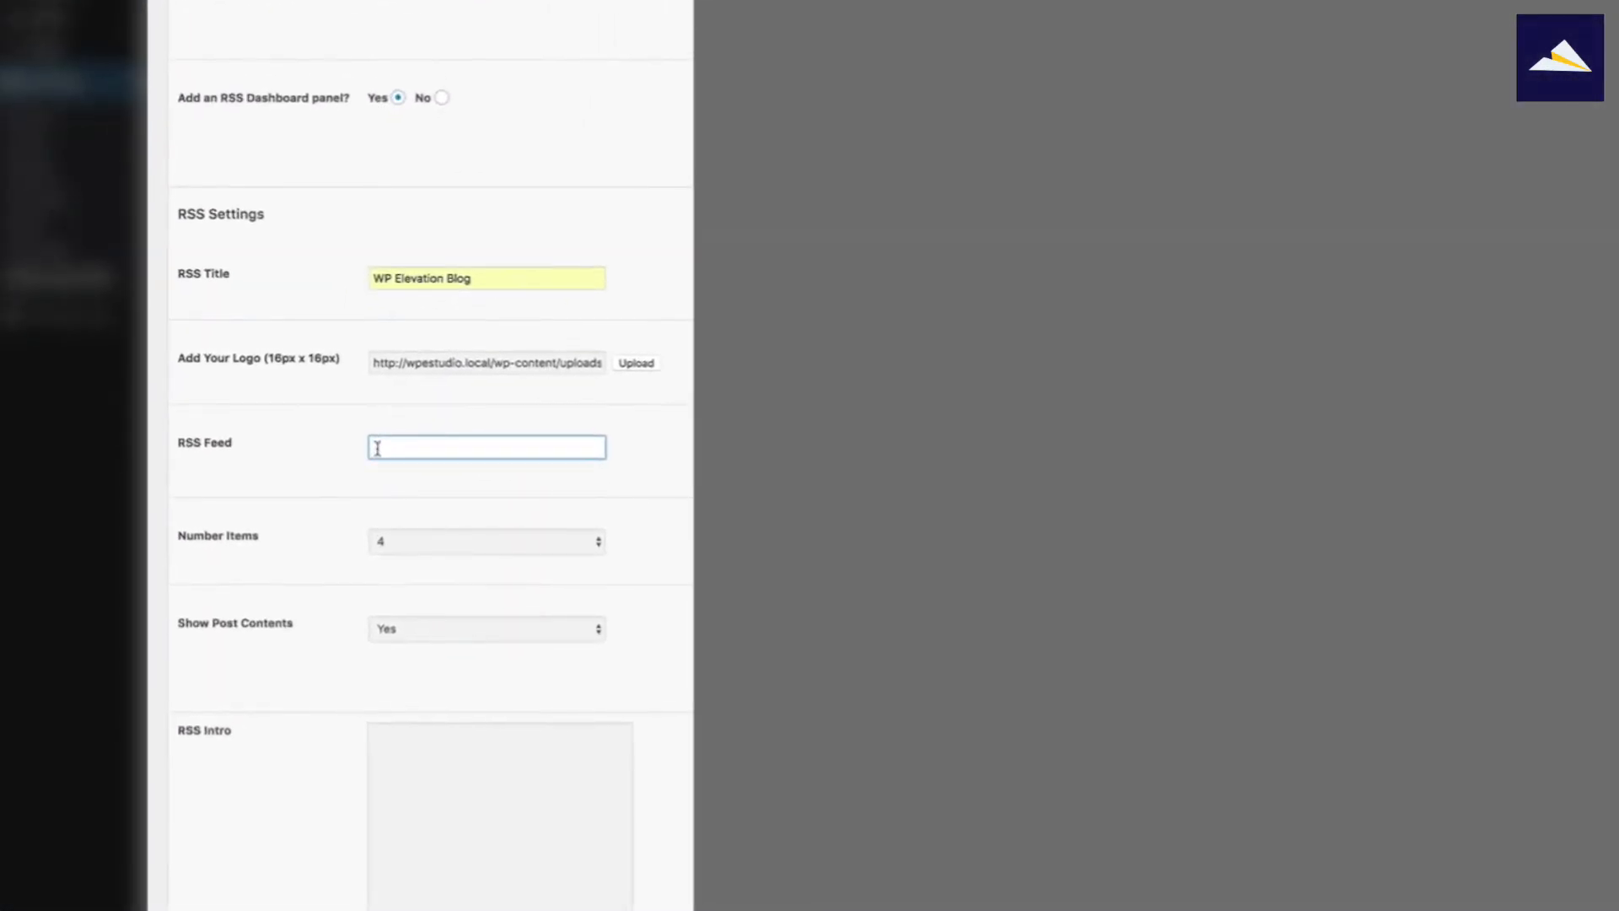
pyautogui.write('https://www.wpelevation.com/feed/')
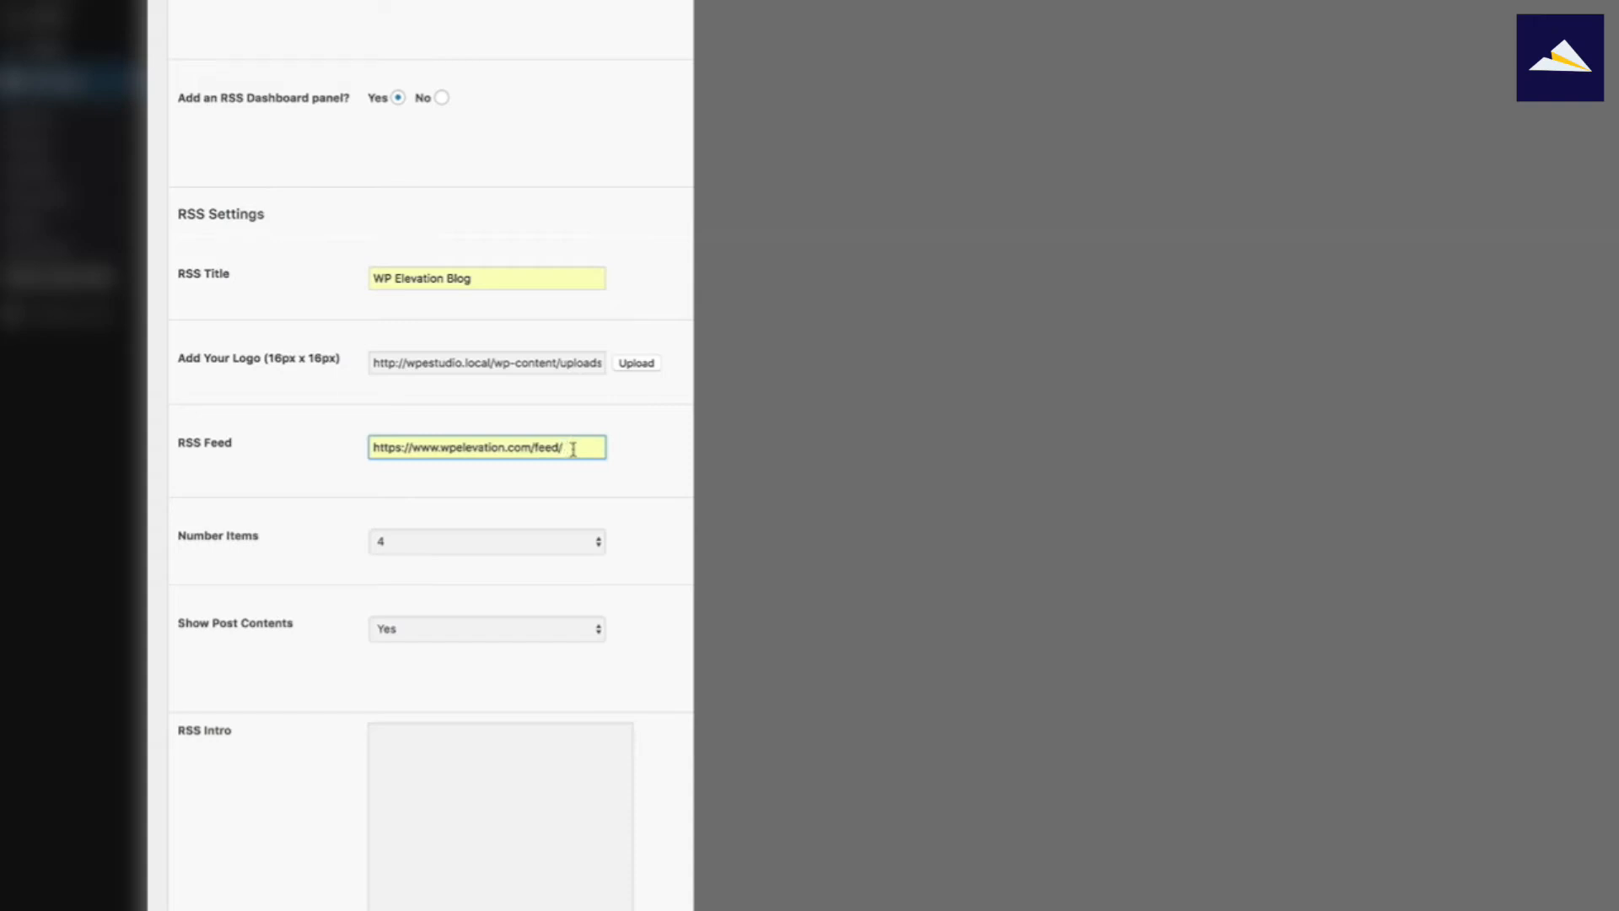
pyautogui.click(486, 542)
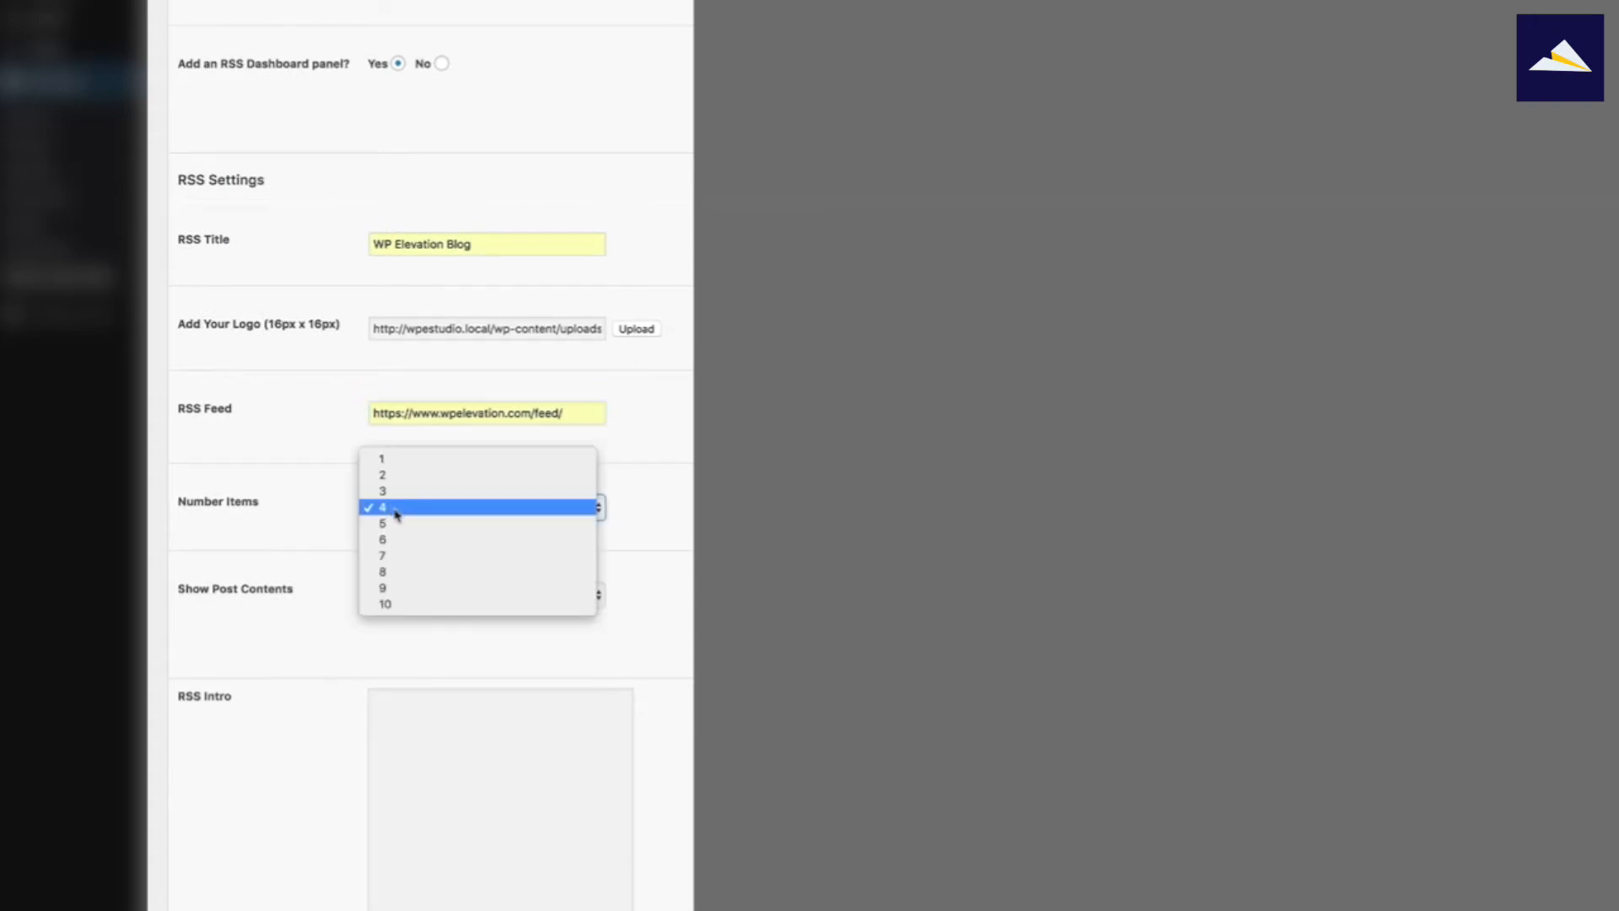
pyautogui.click(382, 539)
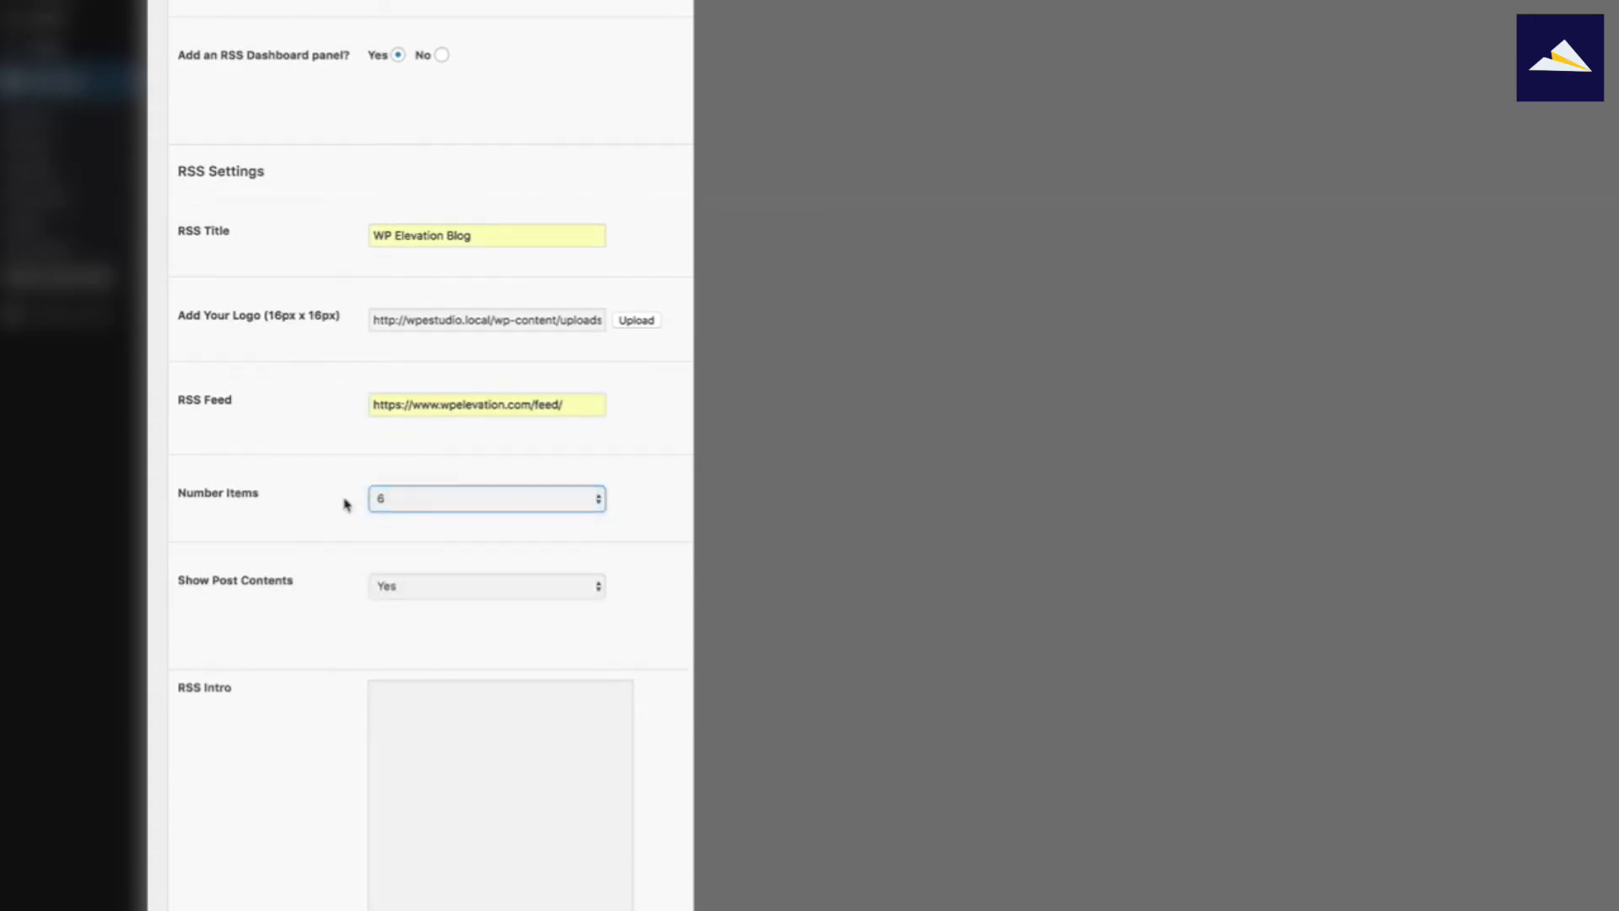
pyautogui.scroll(-3)
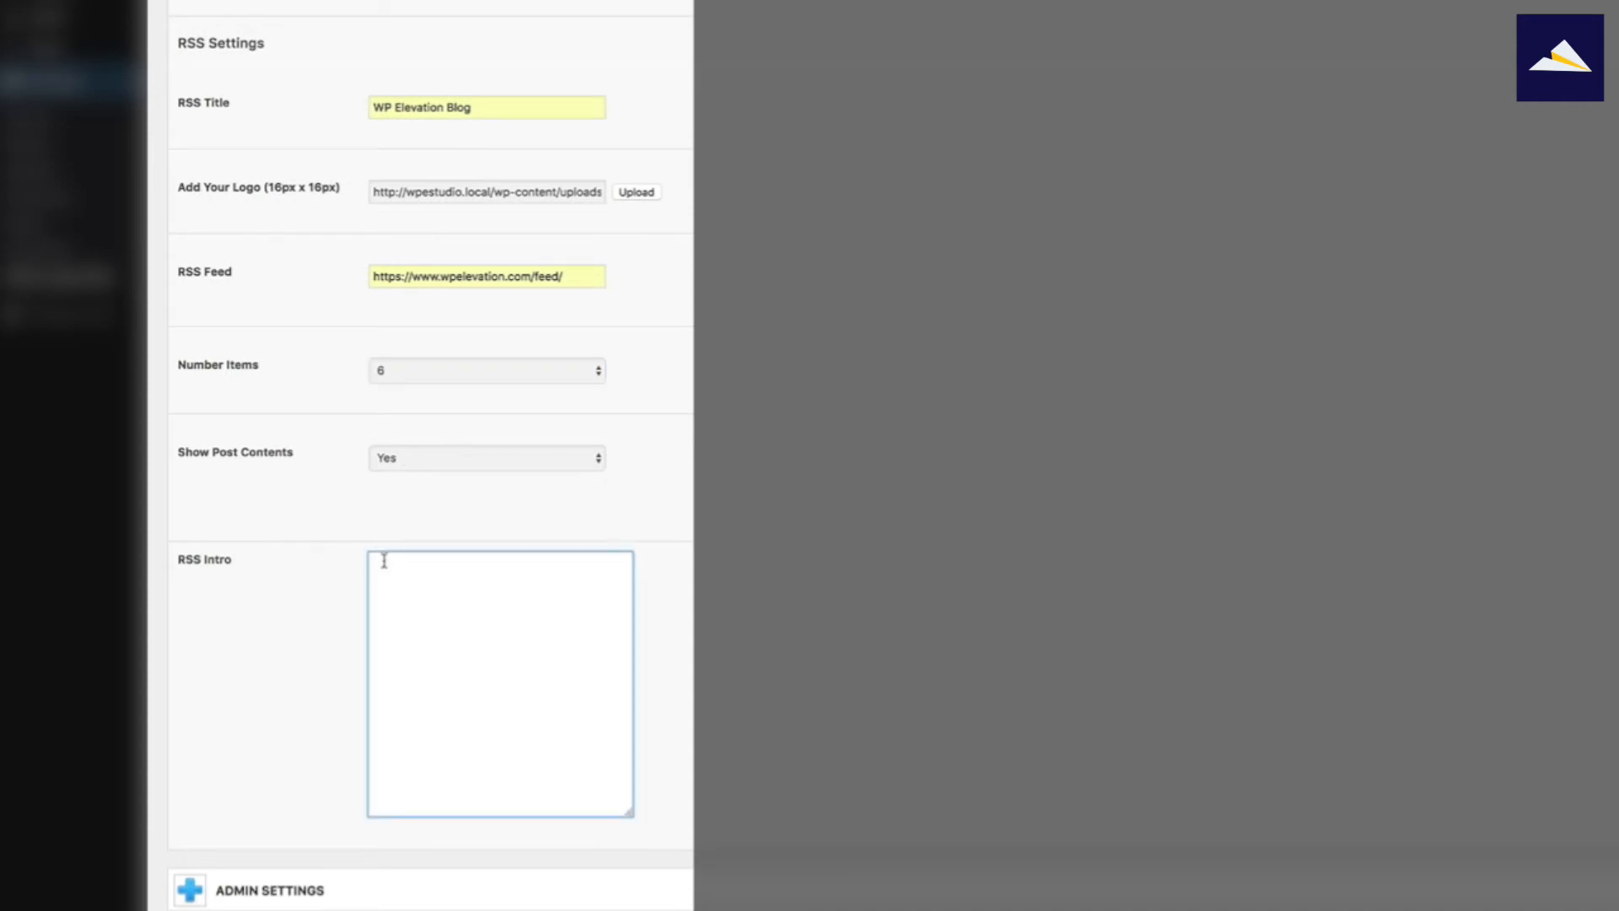
# Step: Write the RSS intro 'Stay up to date with all things WordPress business related, straight from our blog.'
pyautogui.write('Stay up to date')
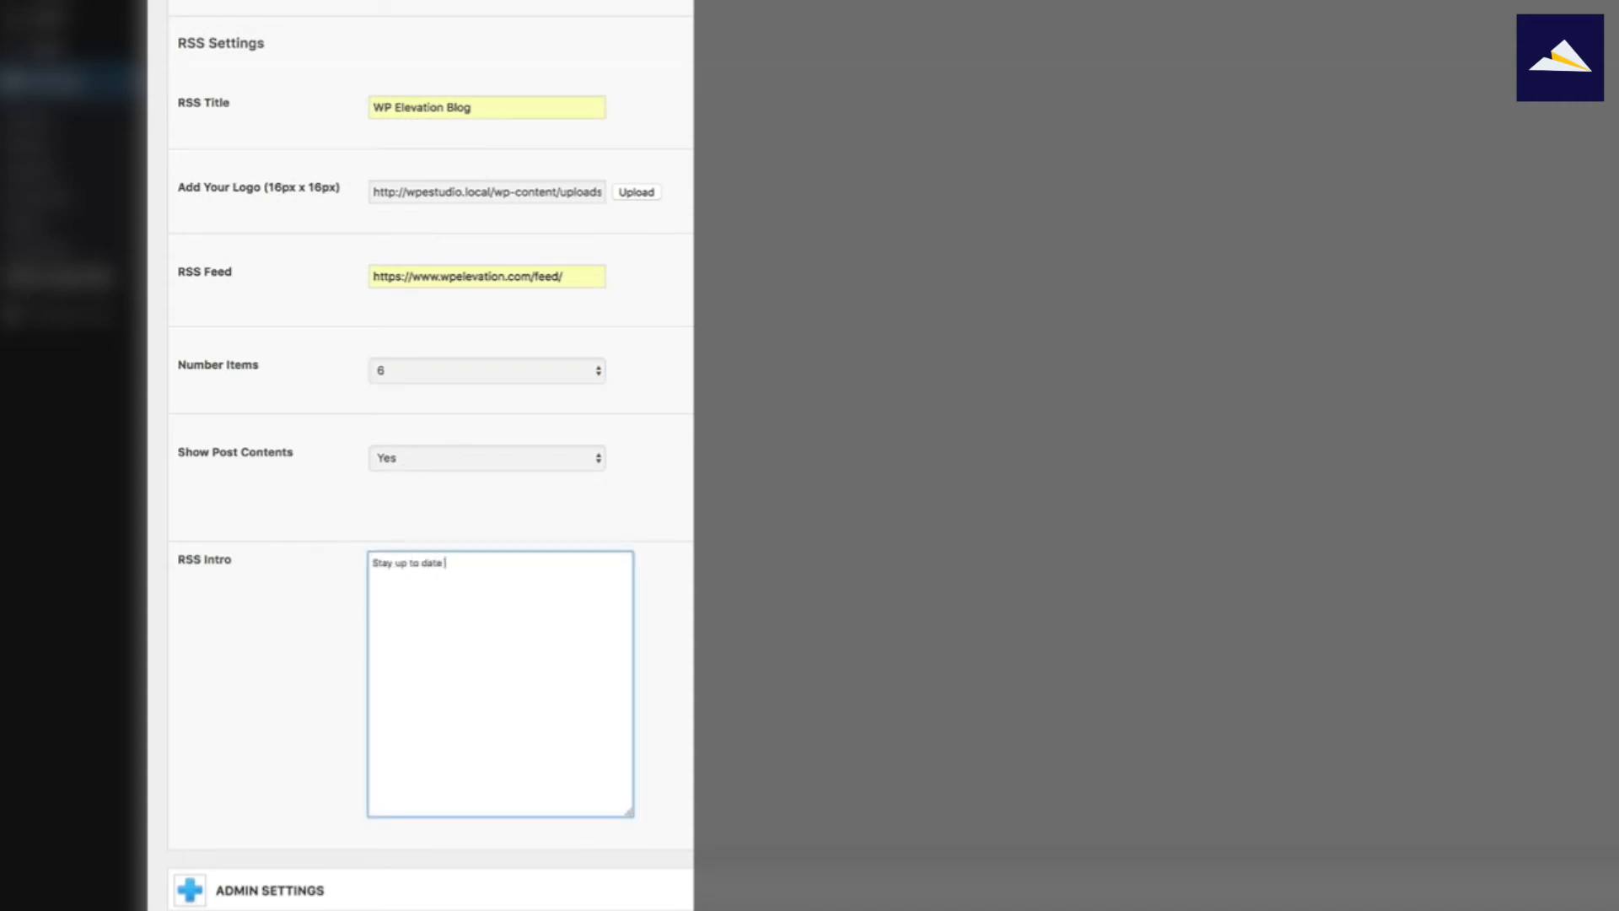
pyautogui.write('with all things')
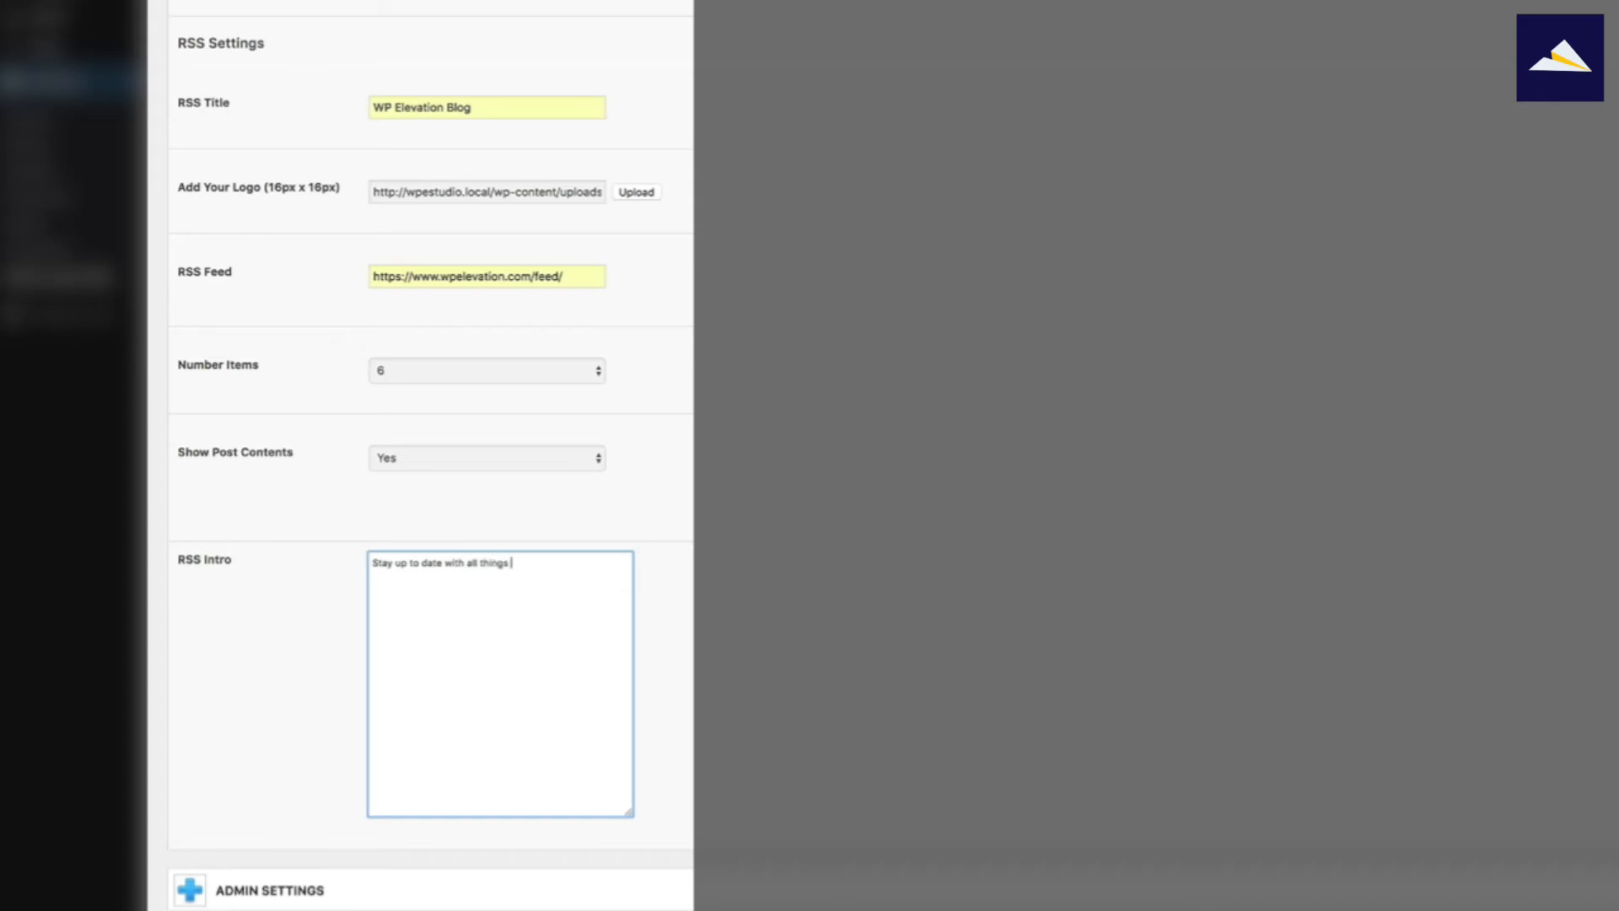
pyautogui.write('WordPress business related, straight')
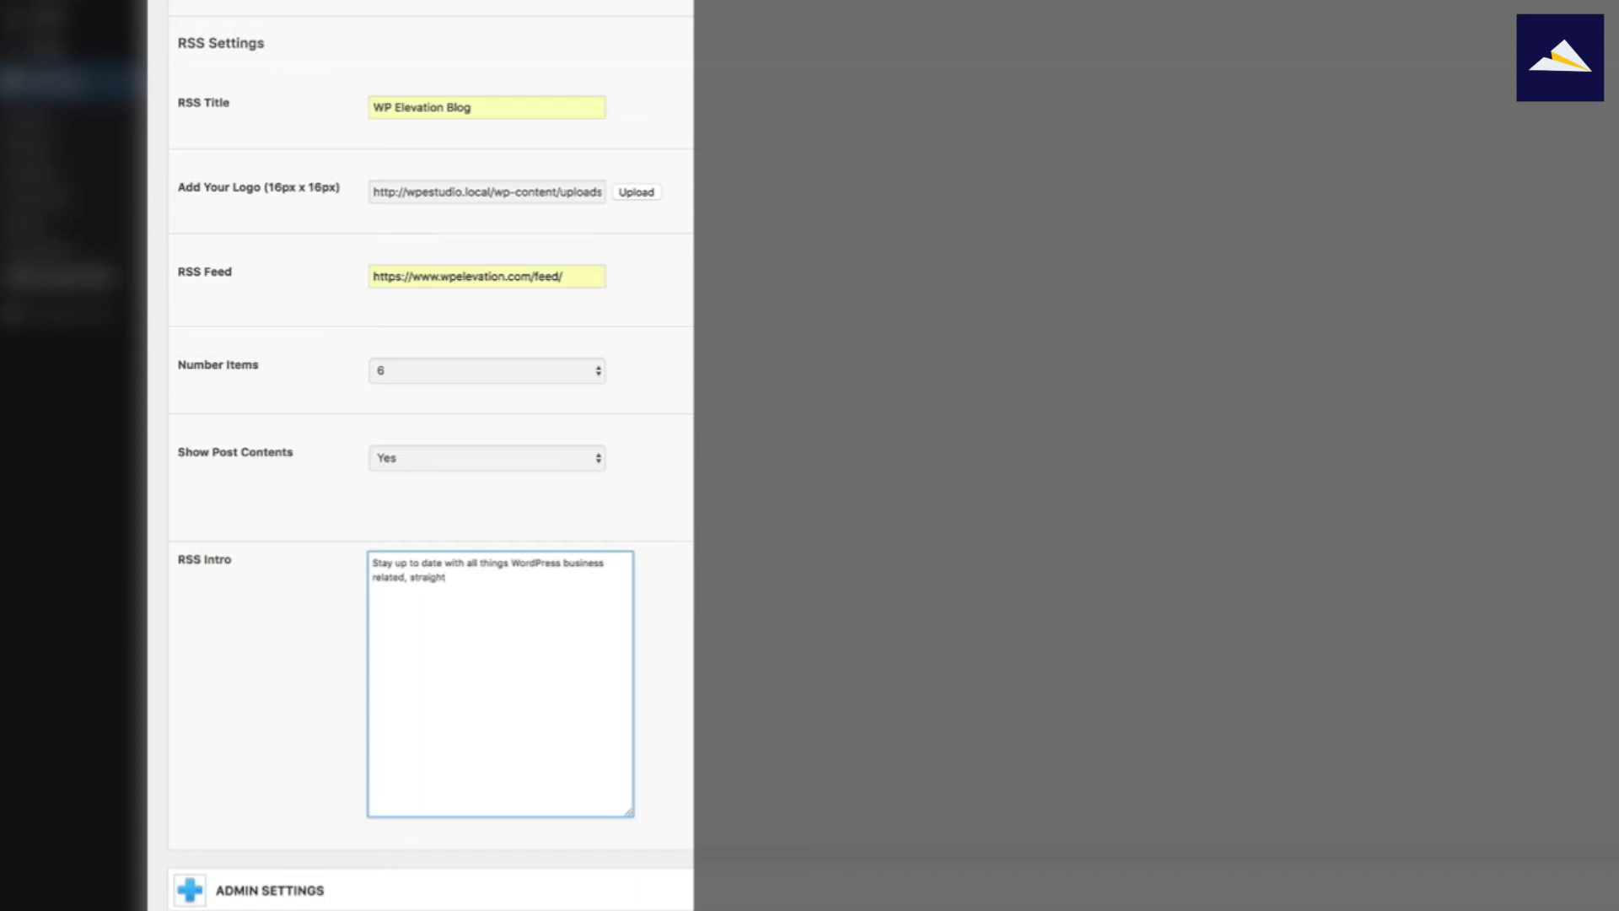
pyautogui.write('from our')
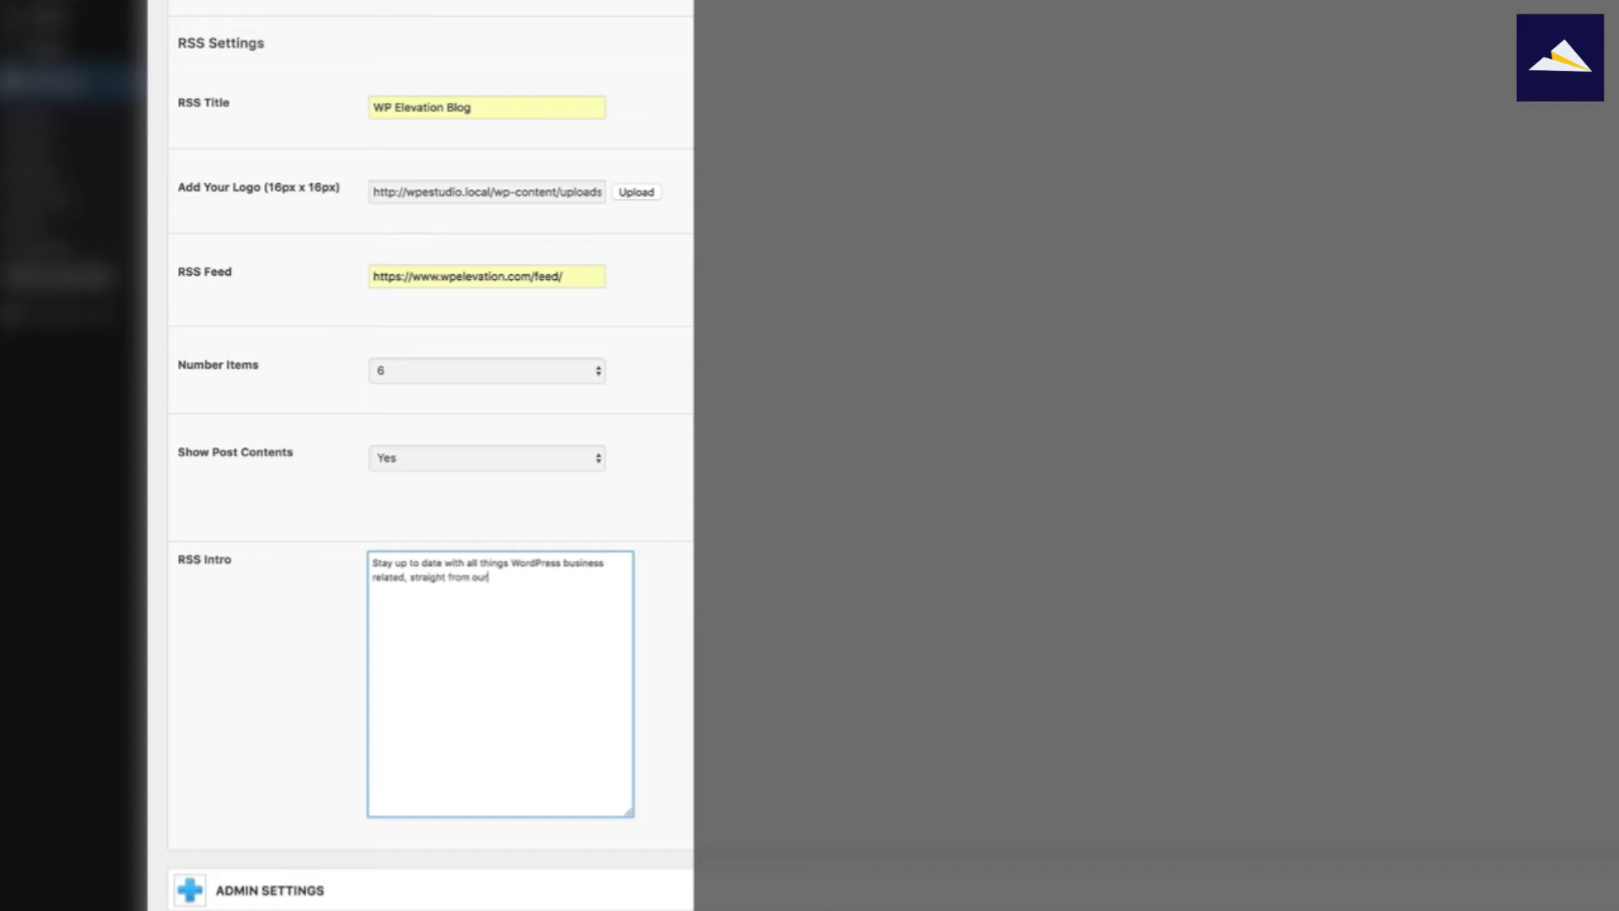
pyautogui.write('blog.')
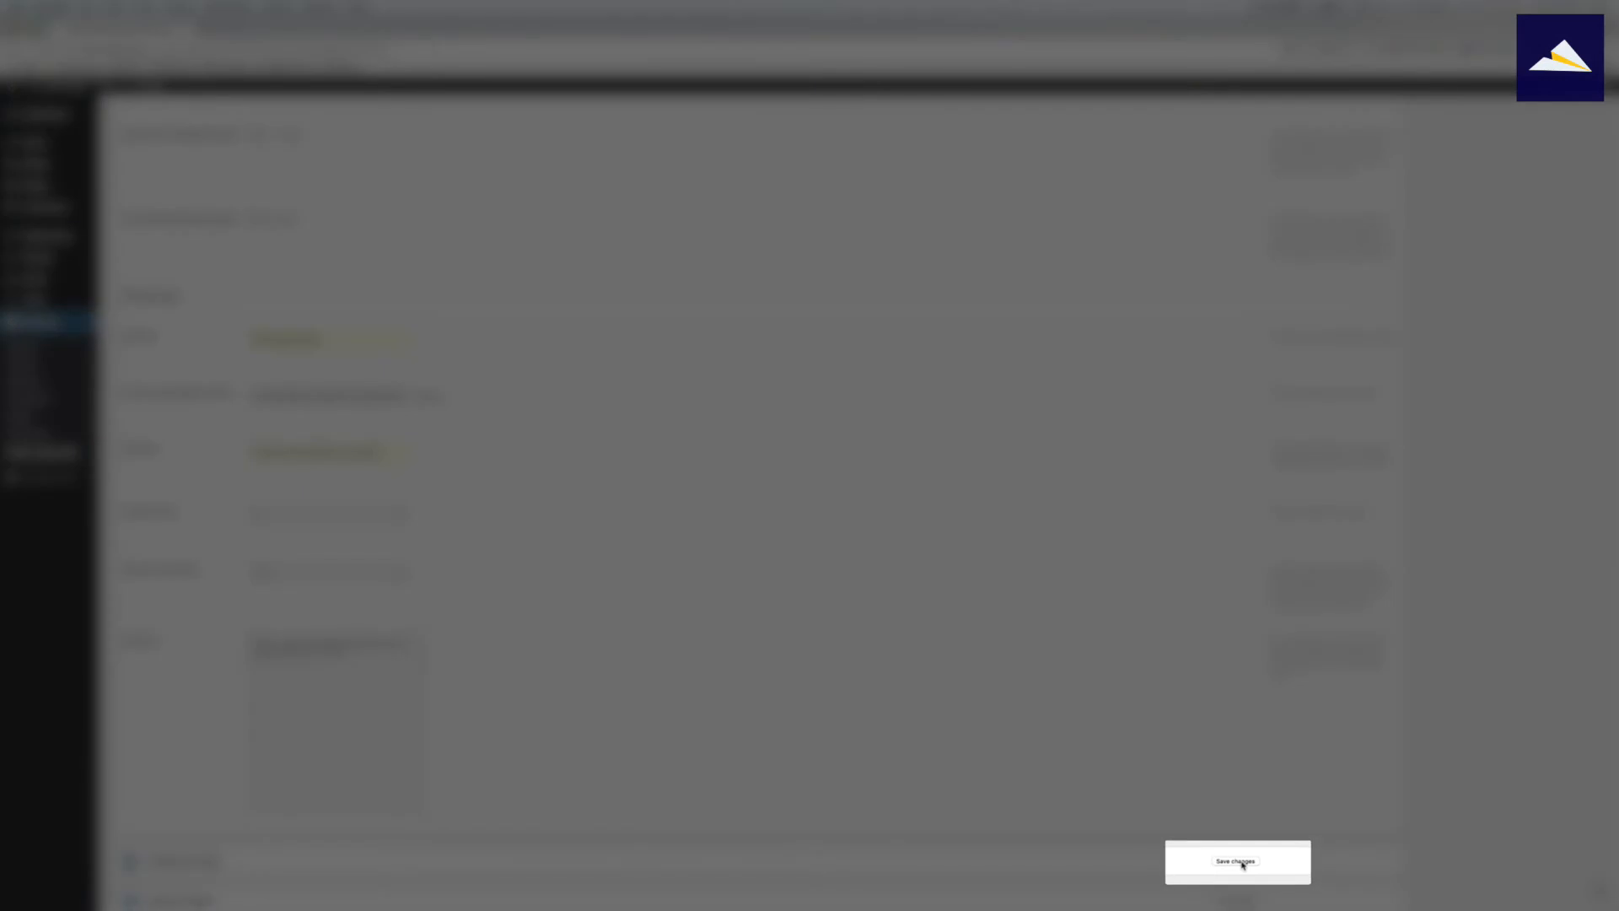
# Step: Save the White Label CMS settings and view the Dashboard's RSS panel
pyautogui.click(1237, 861)
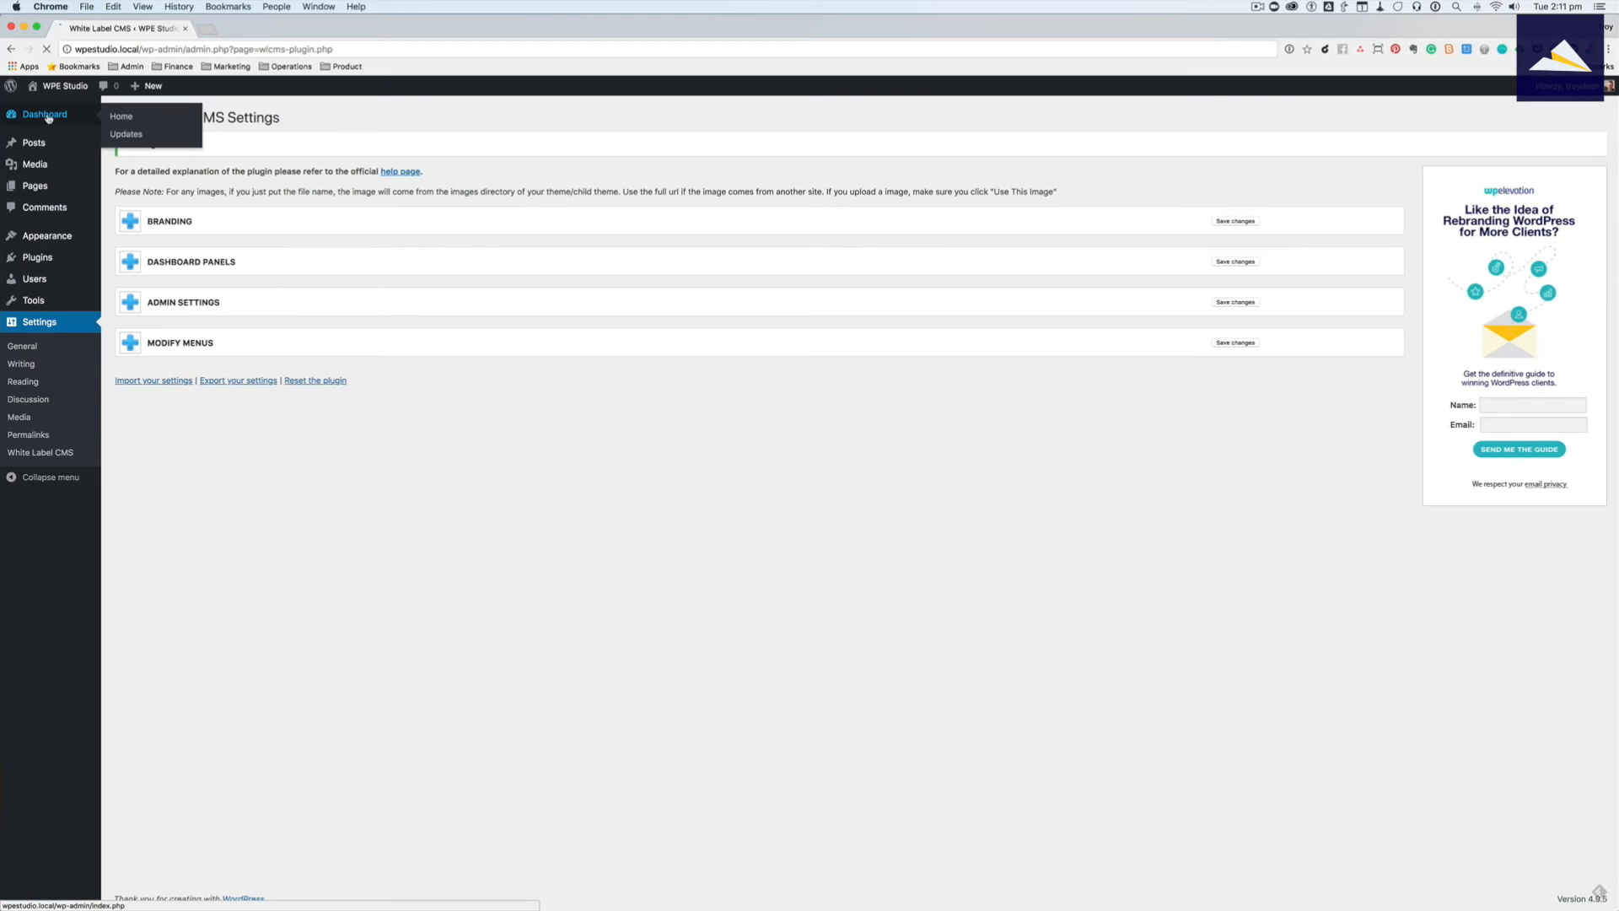
pyautogui.click(120, 116)
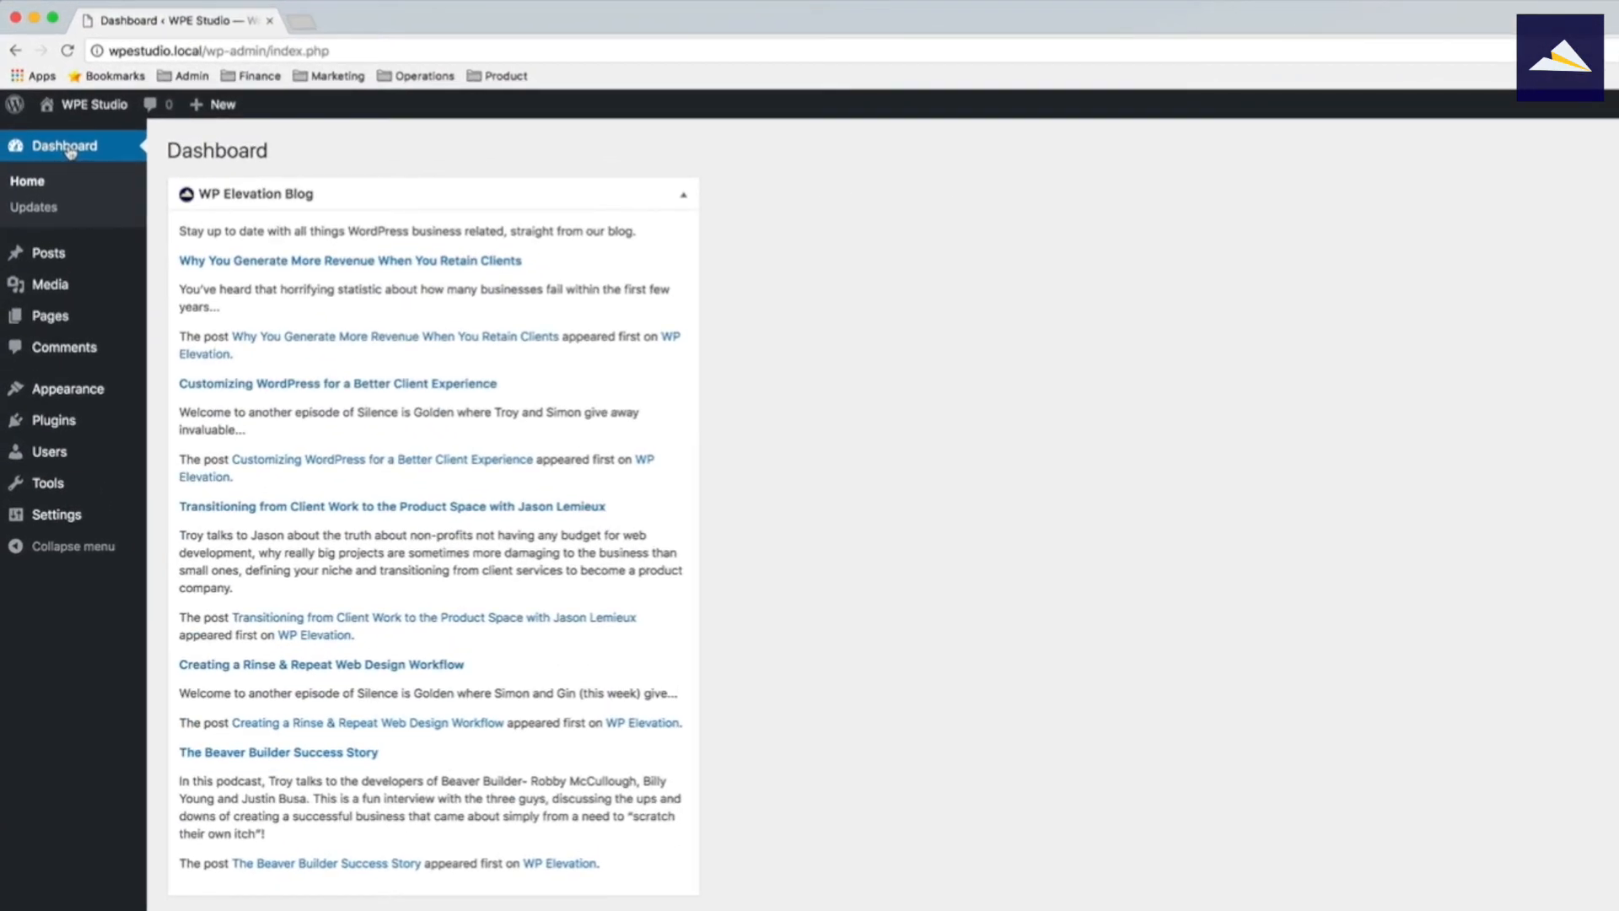
pyautogui.moveTo(701, 488)
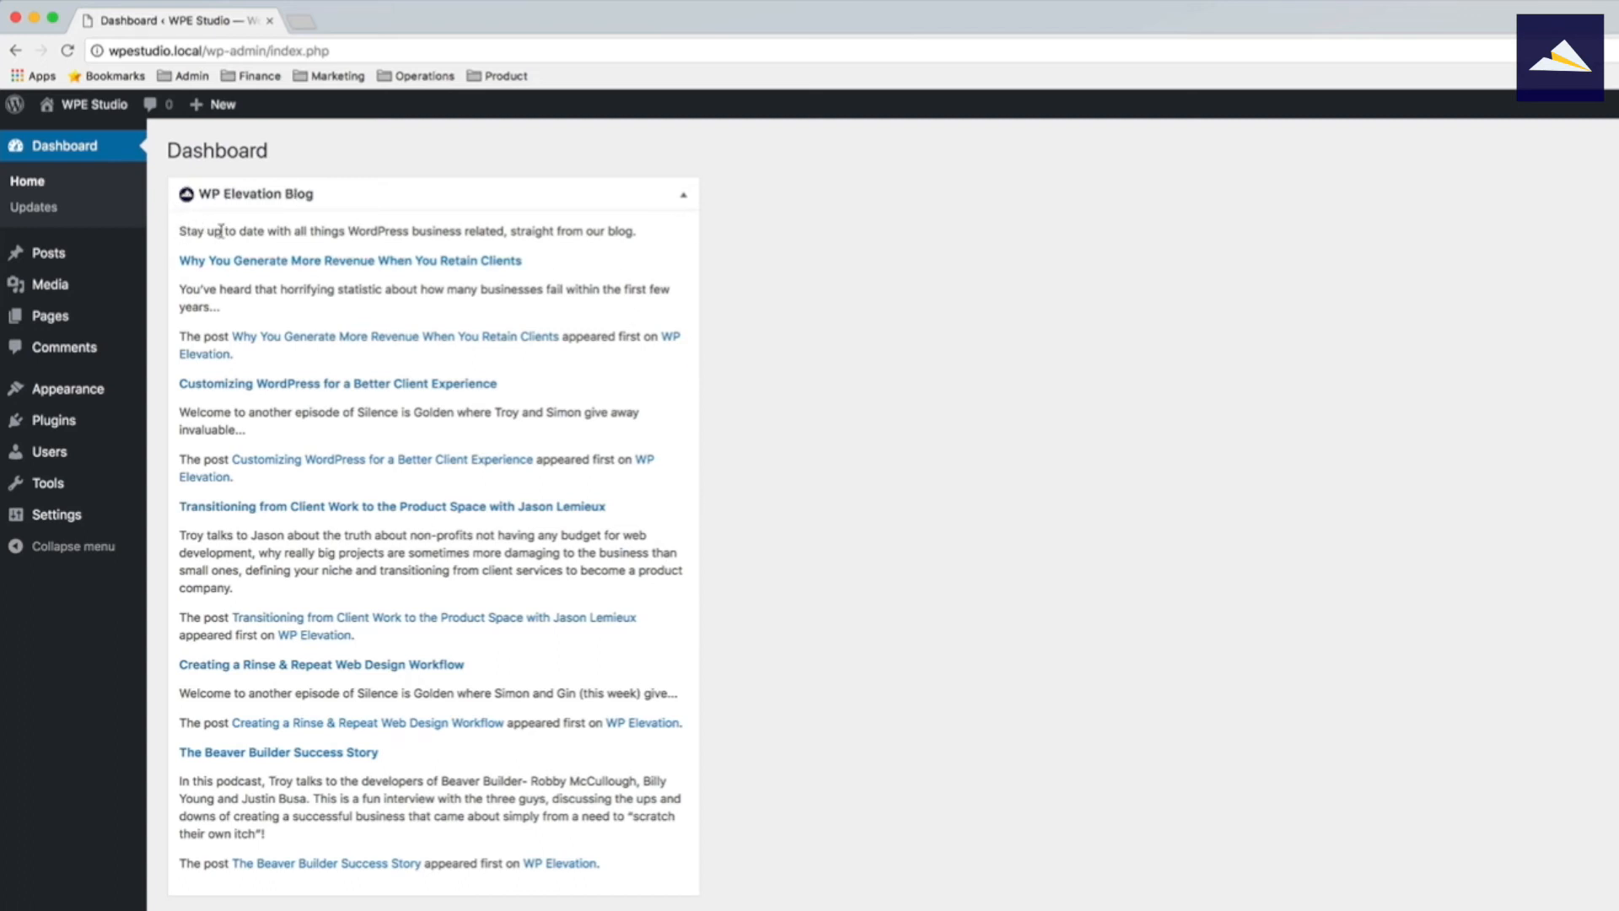
pyautogui.moveTo(633, 232)
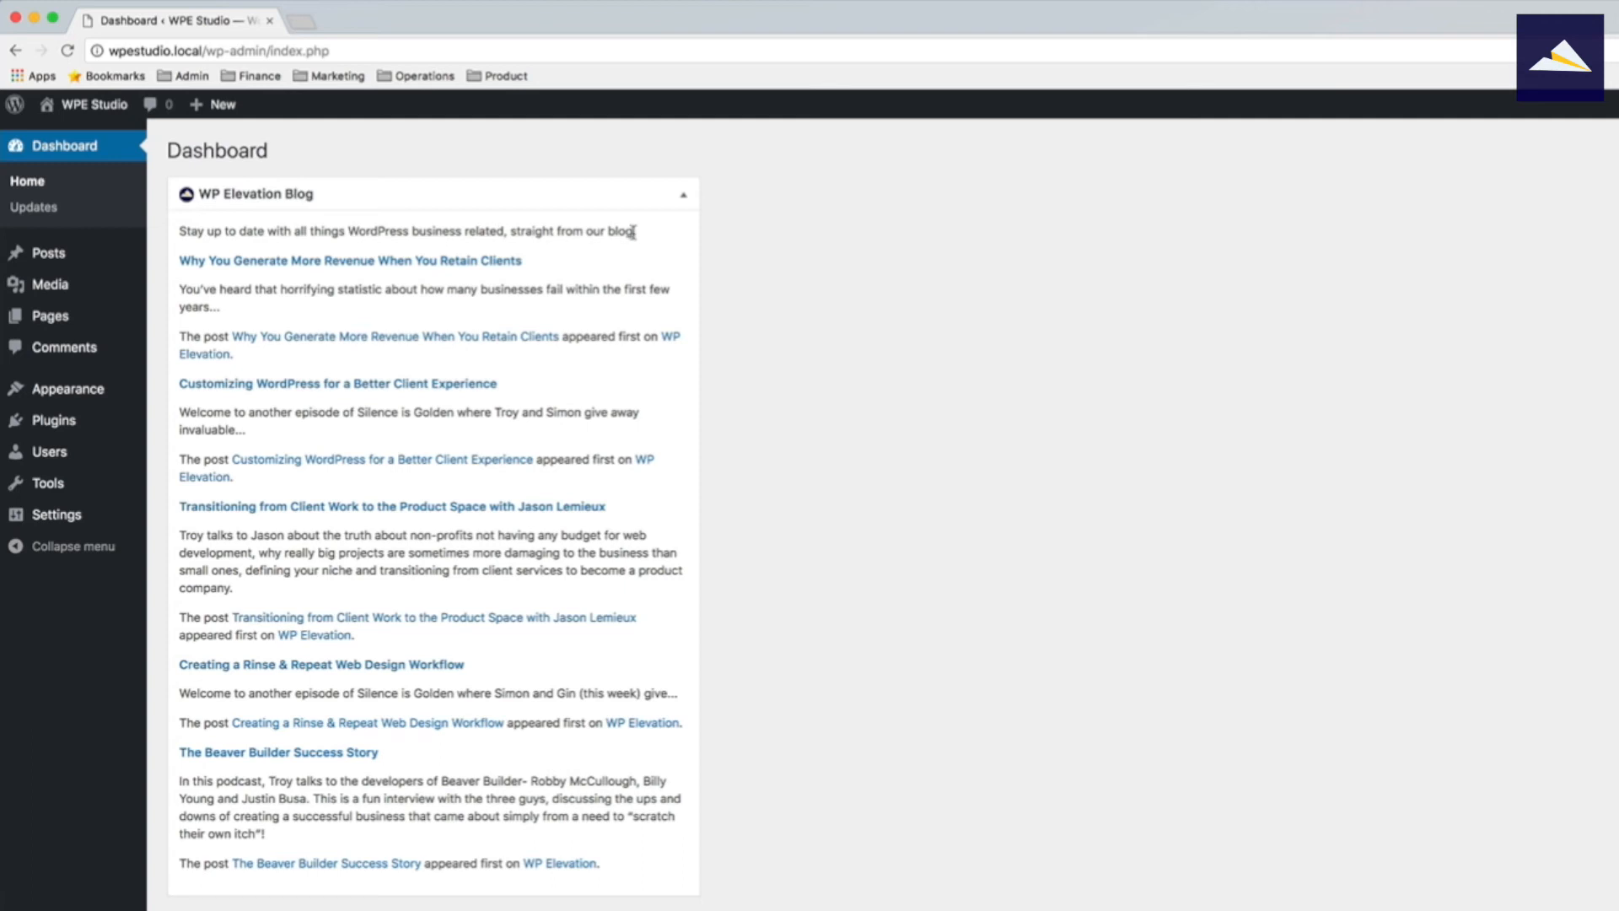
pyautogui.moveTo(466, 543)
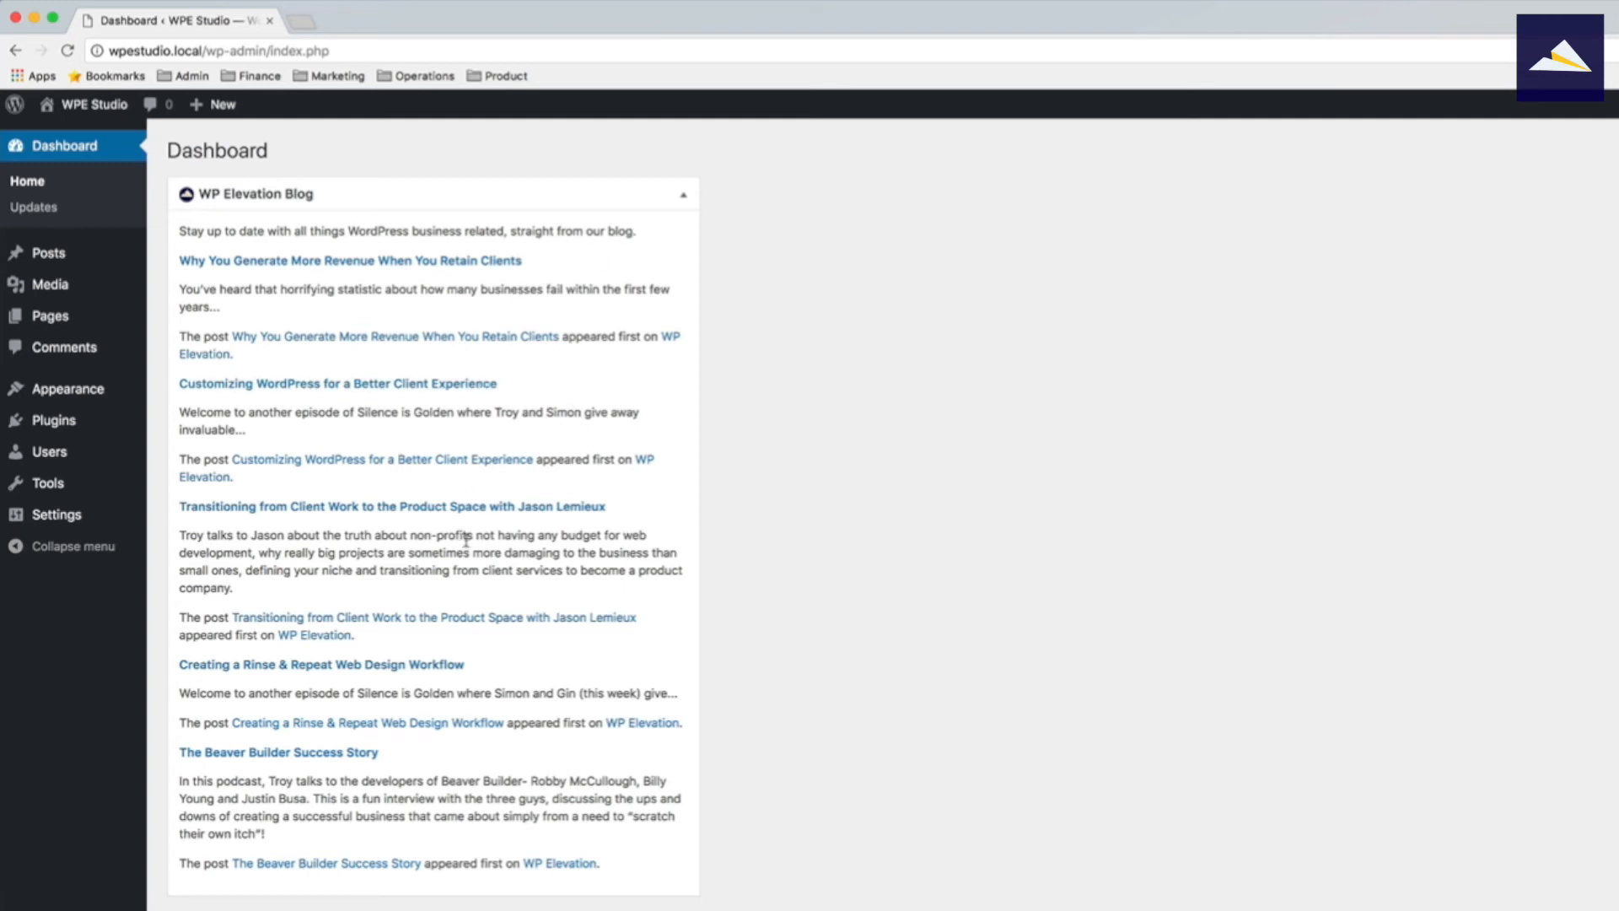
pyautogui.moveTo(419, 537)
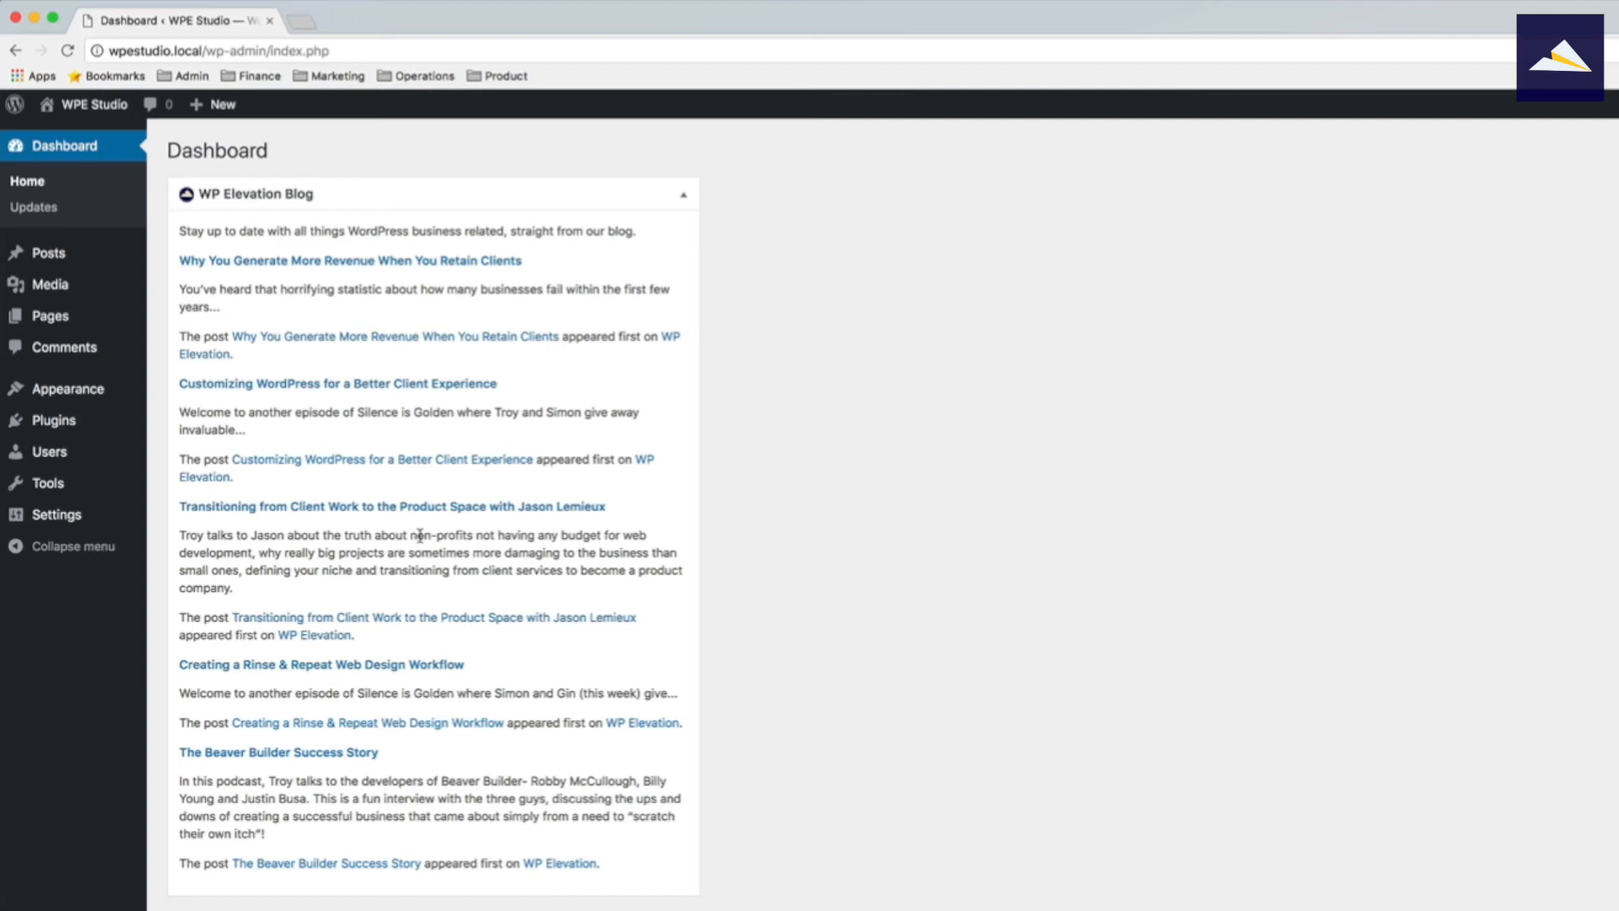
pyautogui.moveTo(594, 283)
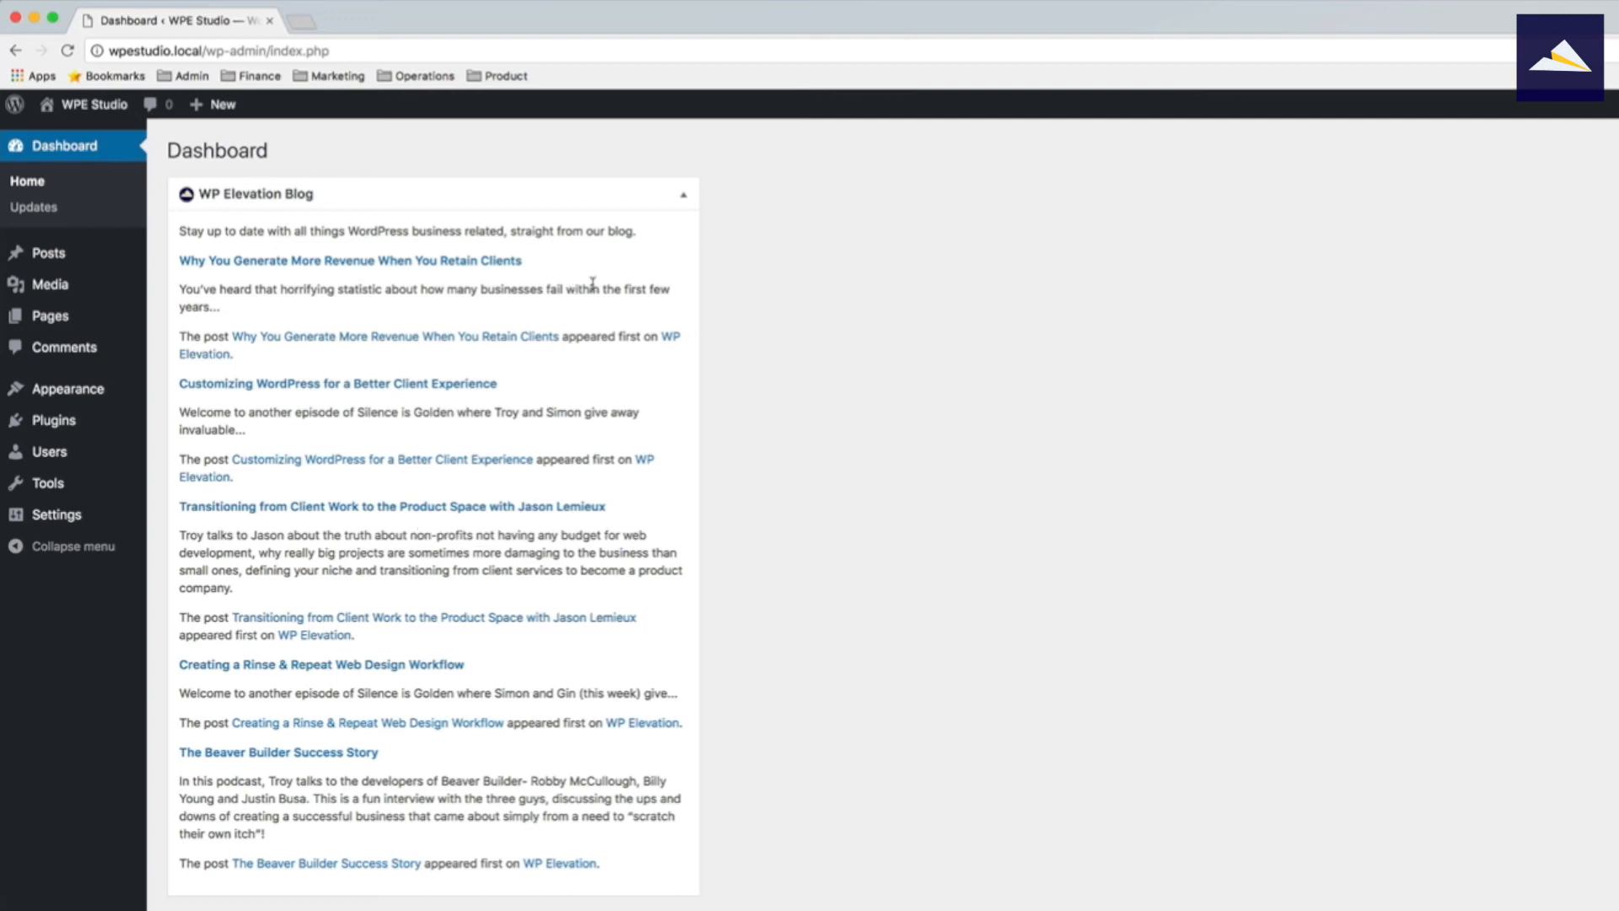
pyautogui.moveTo(200, 291)
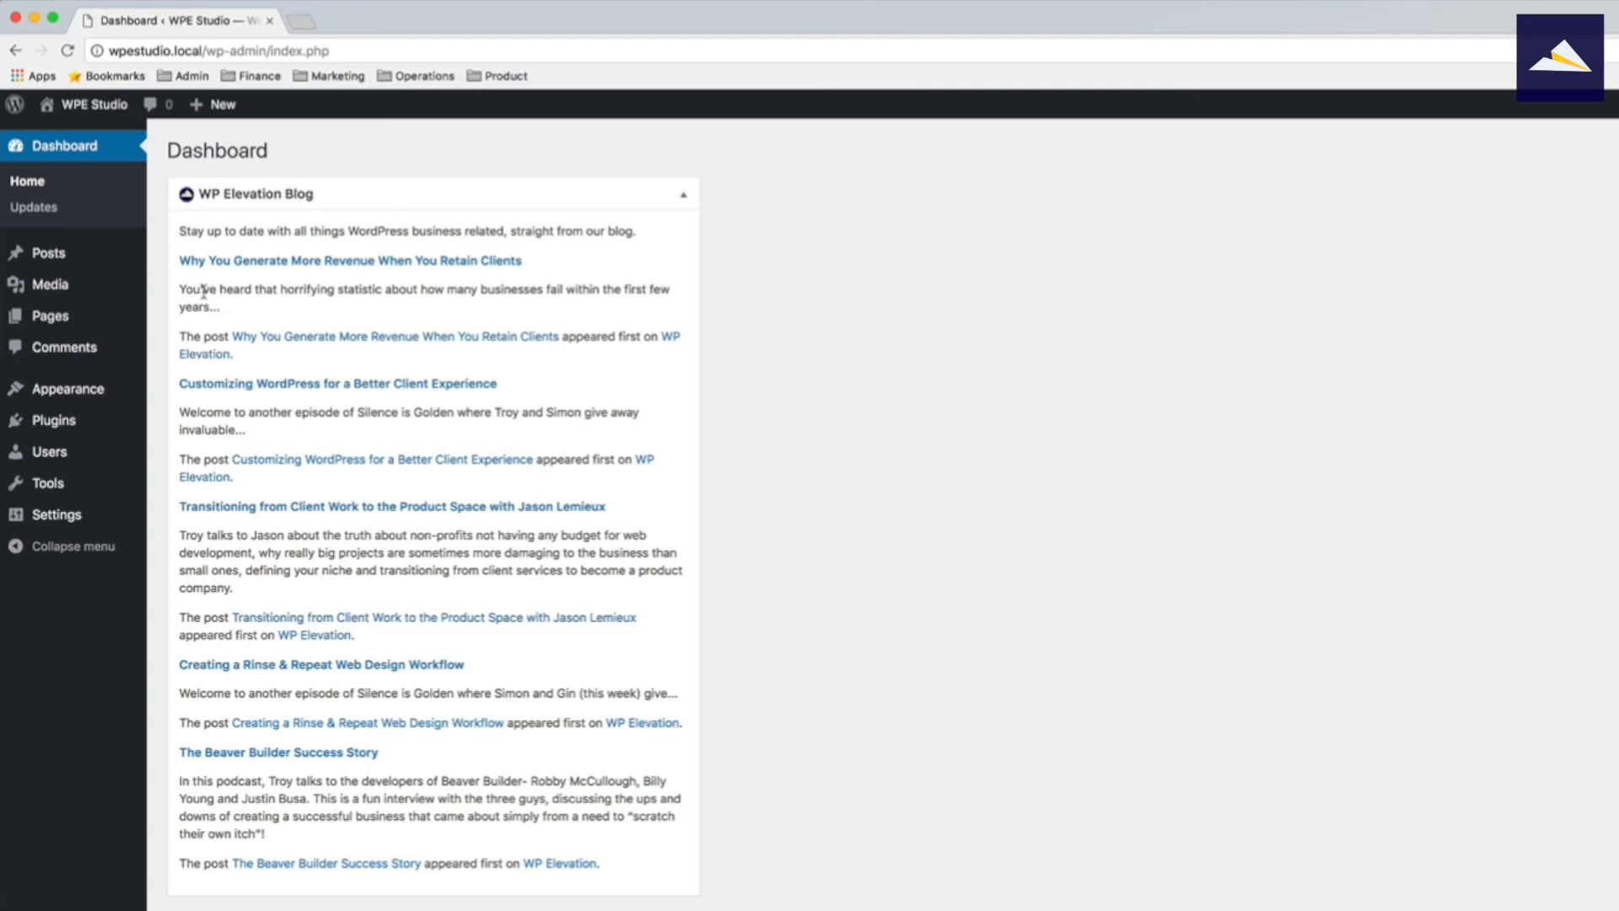